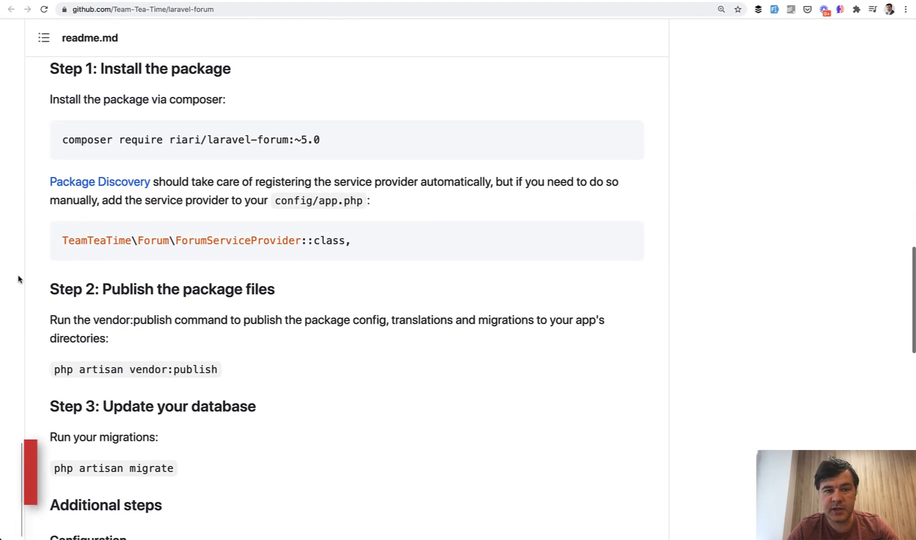
Select the readme's 'composer require riari/laravel-forum' command for copying and scroll to Step 2
scroll("up", 3)
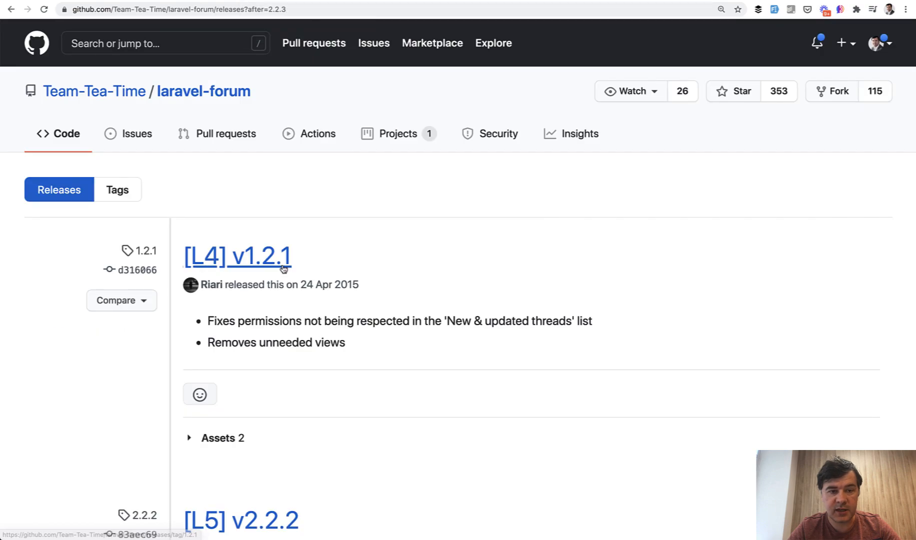
scroll("down", 3)
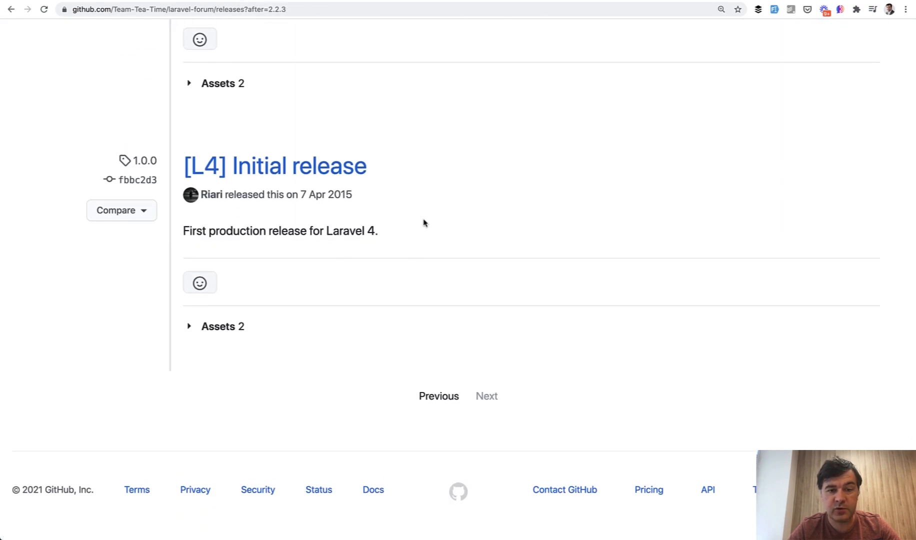
mouse_move(304, 212)
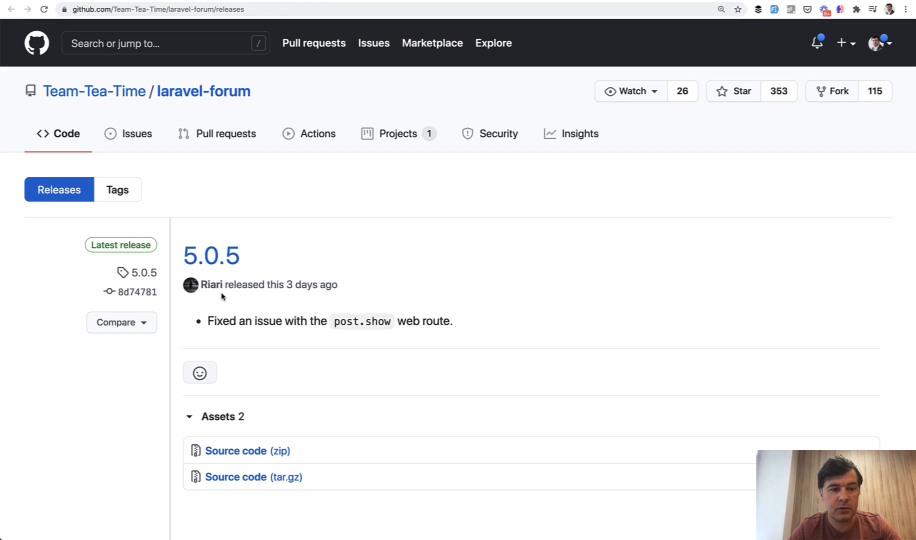
scroll("down", 3)
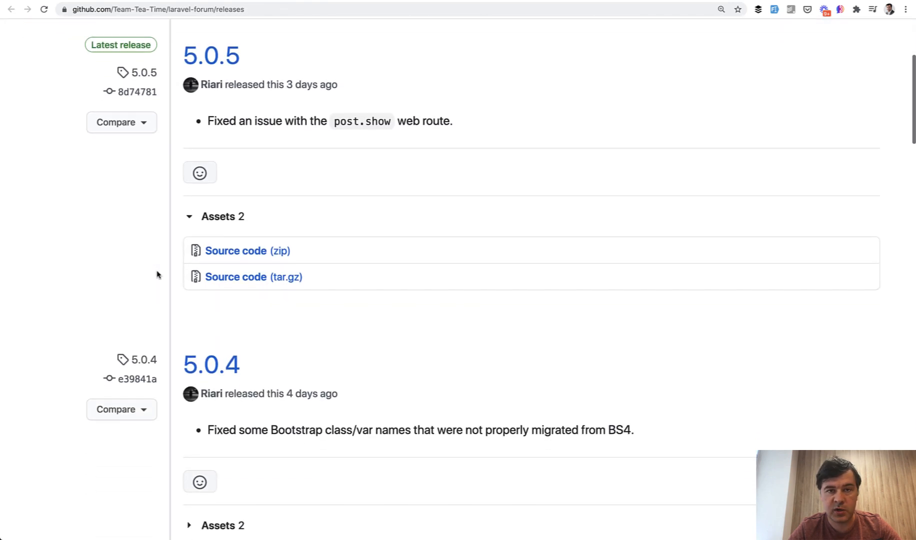
scroll("down", 3)
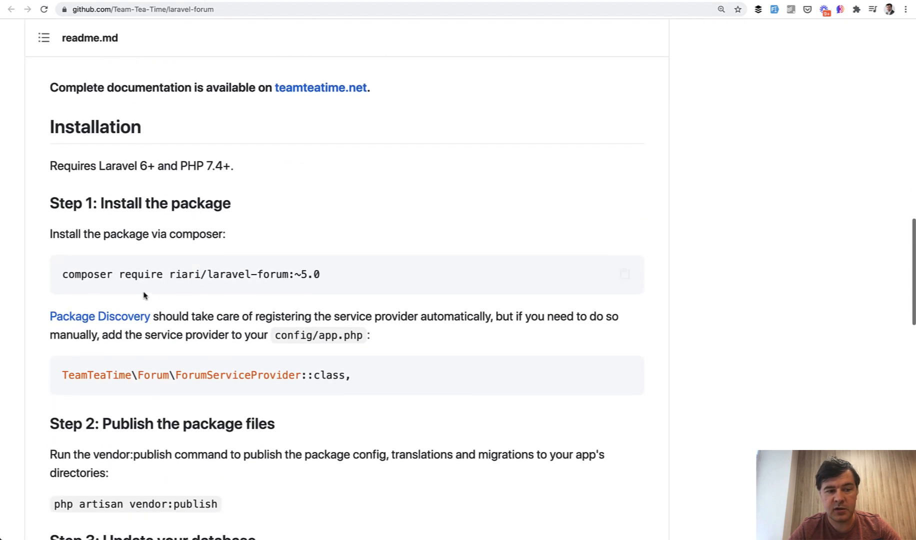
left_click_drag(63, 274, 269, 274)
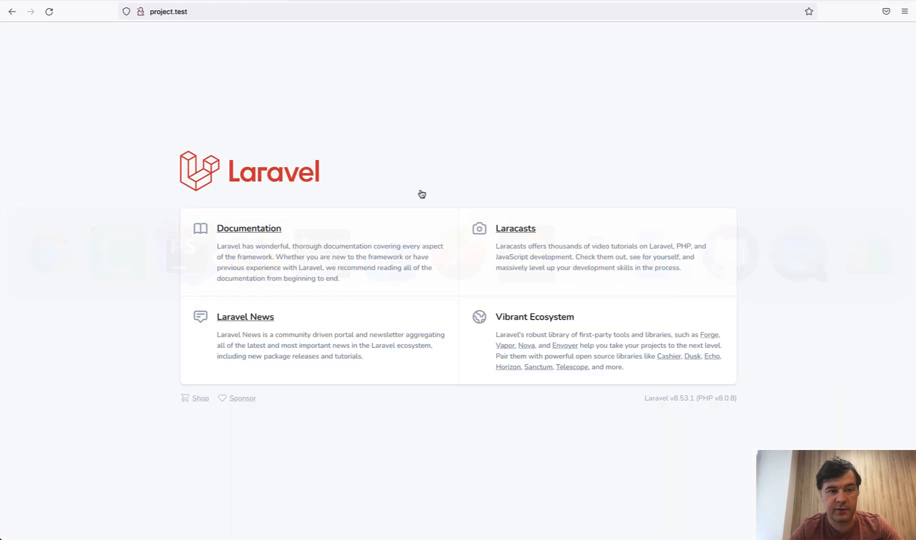
mouse_move(123, 203)
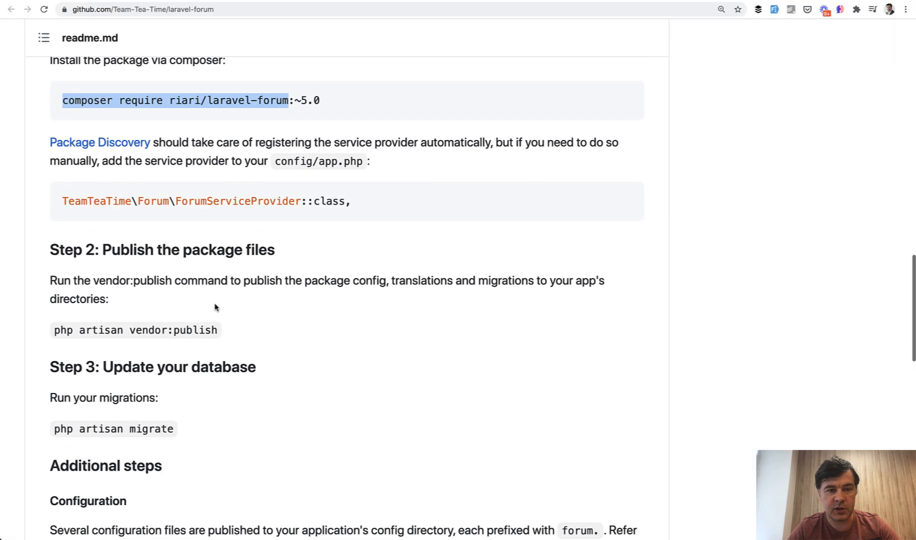
scroll("down", 3)
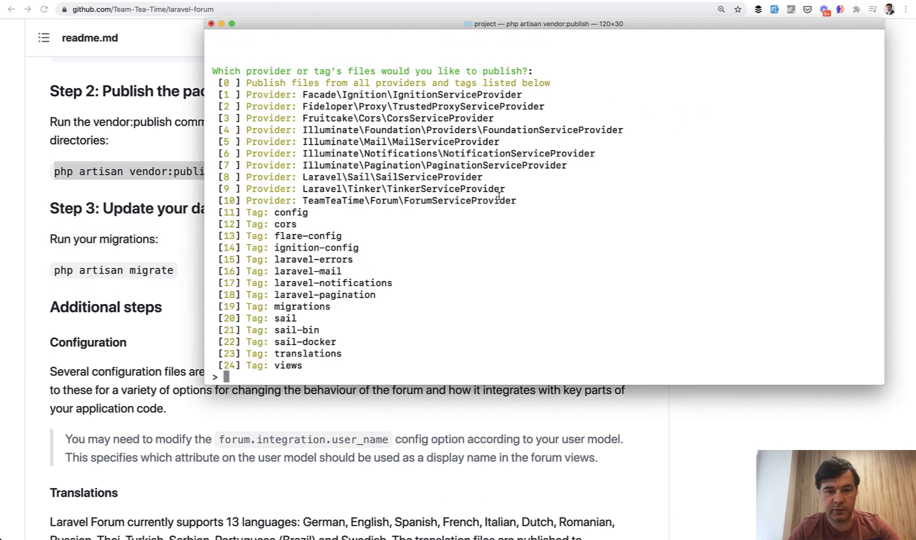
Choose provider 10 (ForumServiceProvider) in vendor:publish, then run php artisan migrate:fresh
type("10")
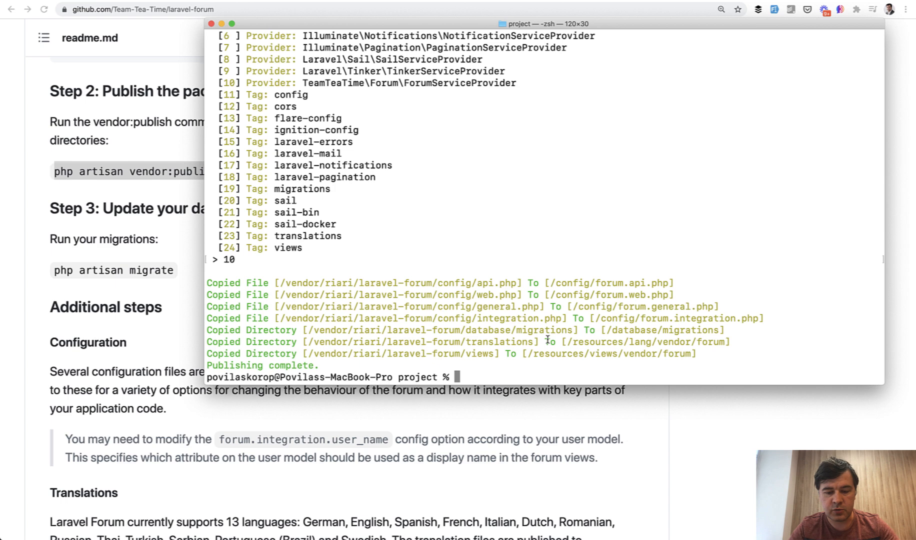
type("php artisan migra")
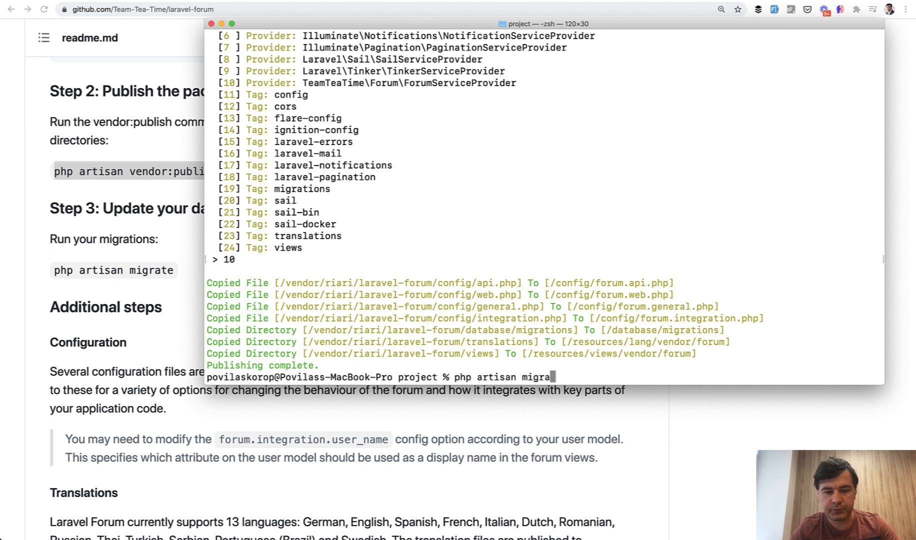
type("te:fresh")
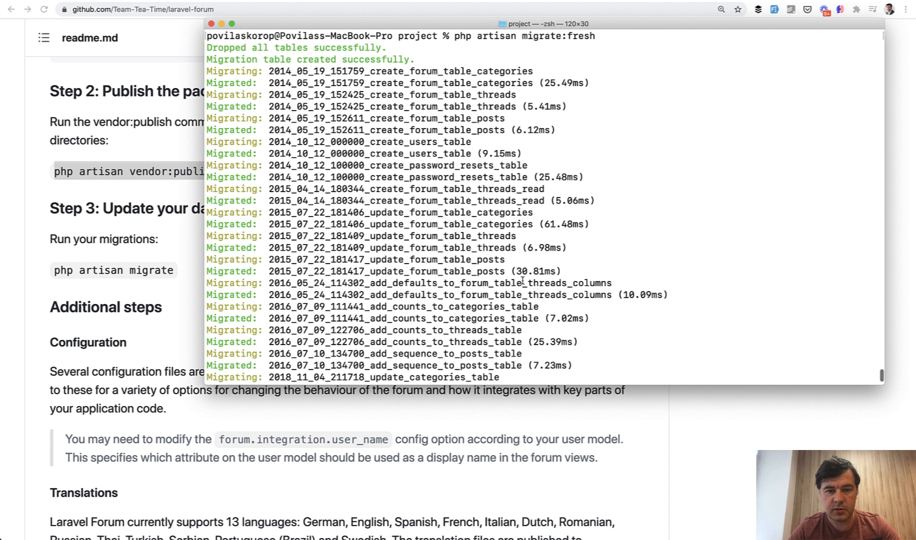
scroll("down", 3)
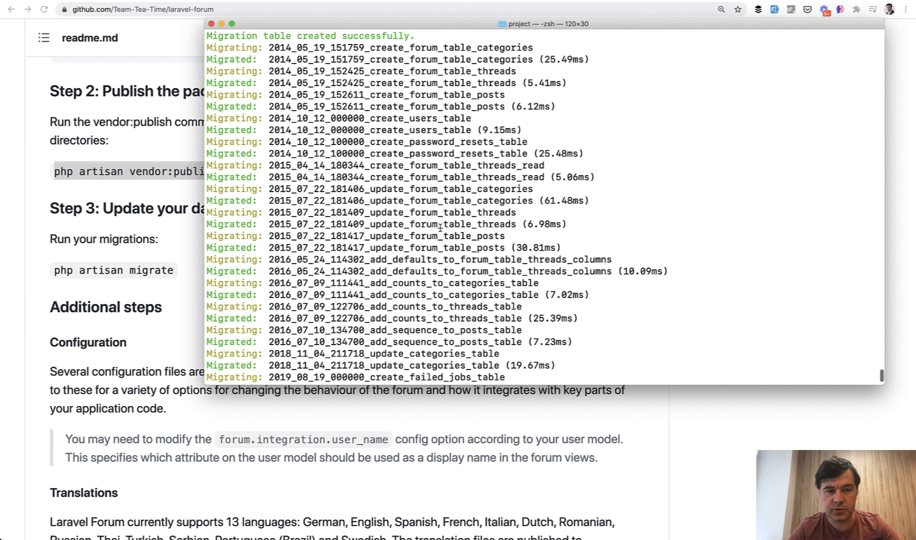
scroll("down", 3)
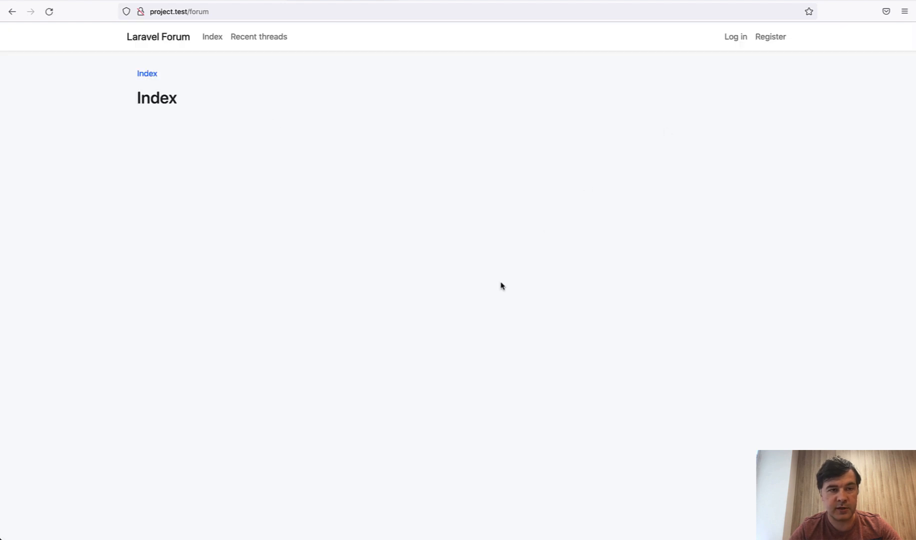
mouse_move(228, 324)
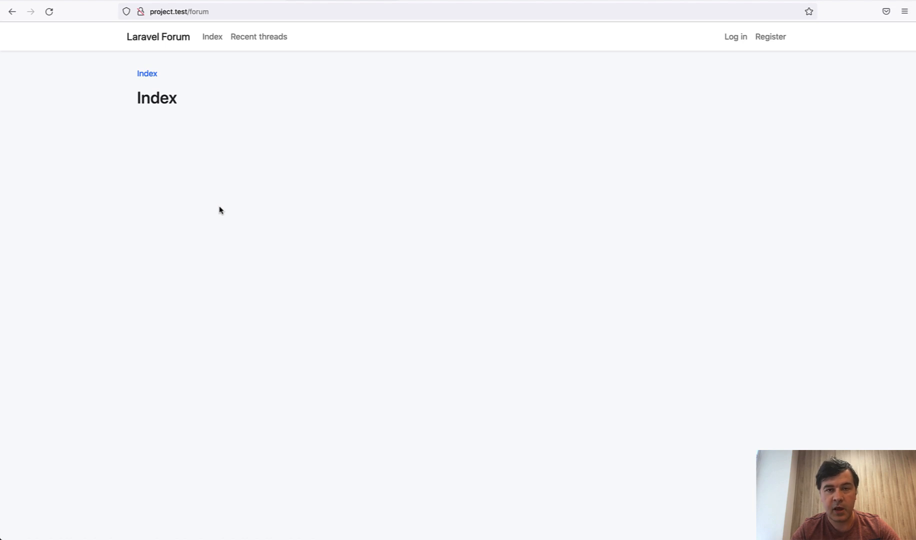
mouse_move(696, 165)
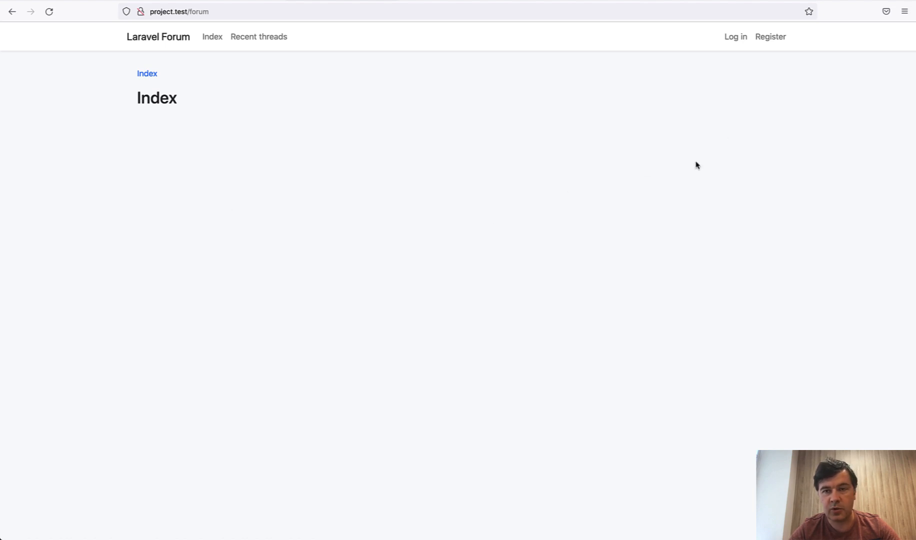
mouse_move(735, 37)
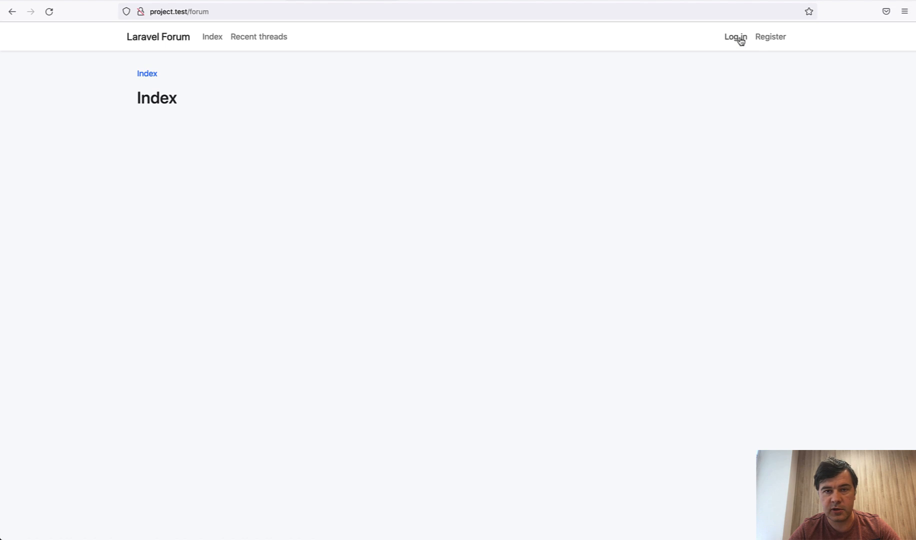
Go to the forum's Log in page from the empty index's top navigation
left_click(734, 36)
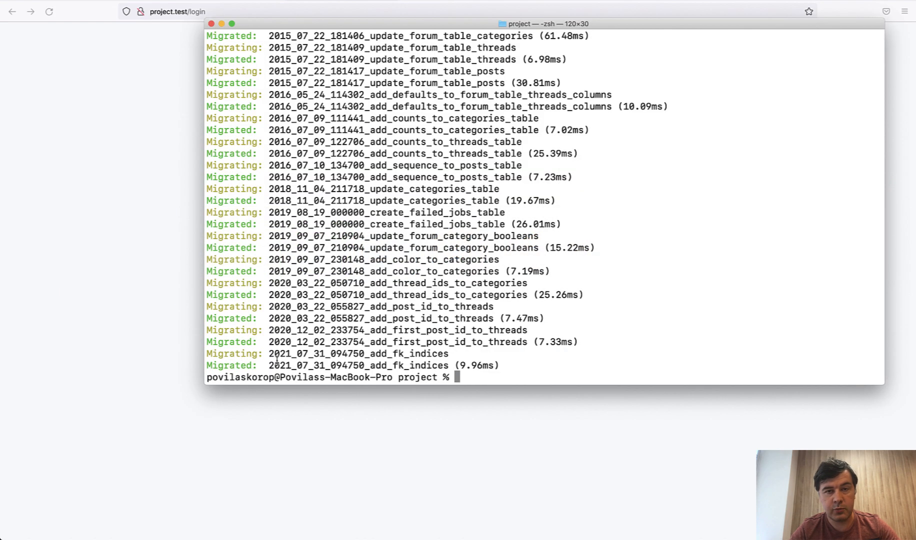
Install laravel/breeze with composer and run php artisan breeze:install
type("co")
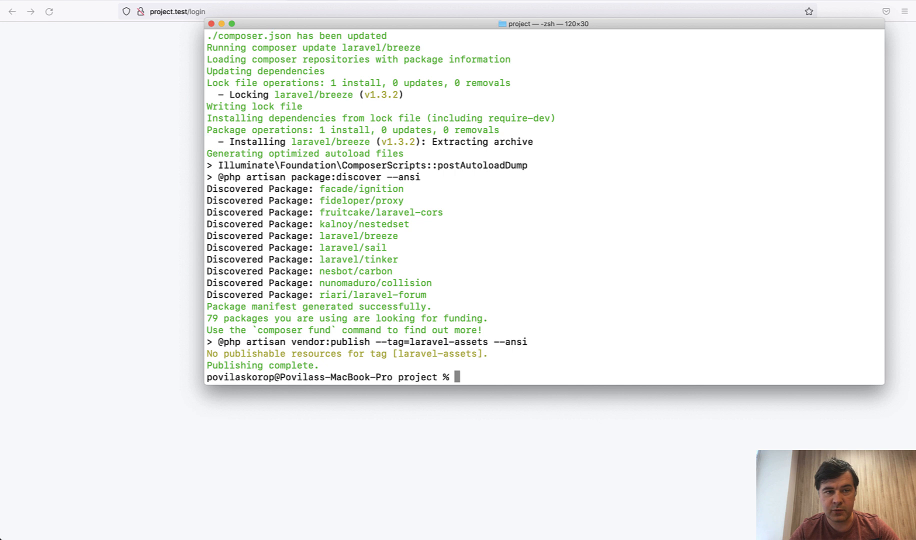
type("php arti")
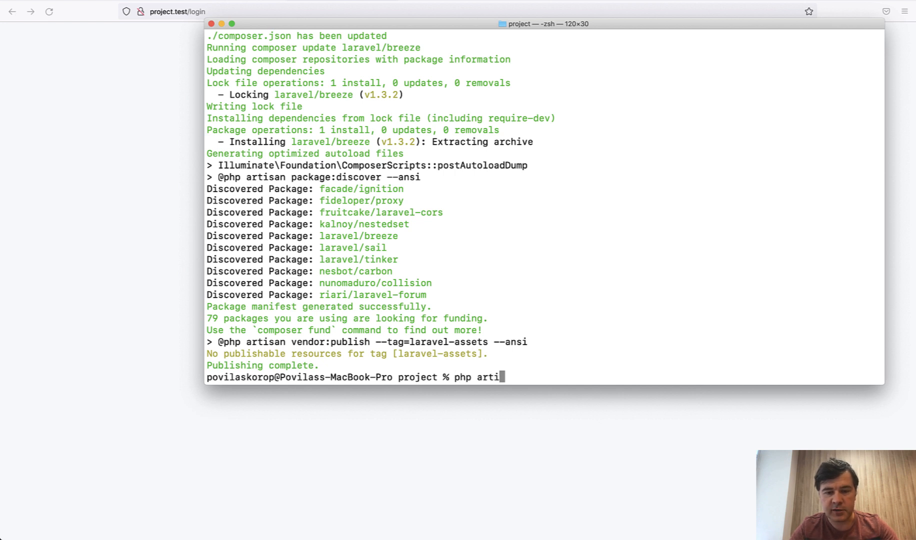
type("san")
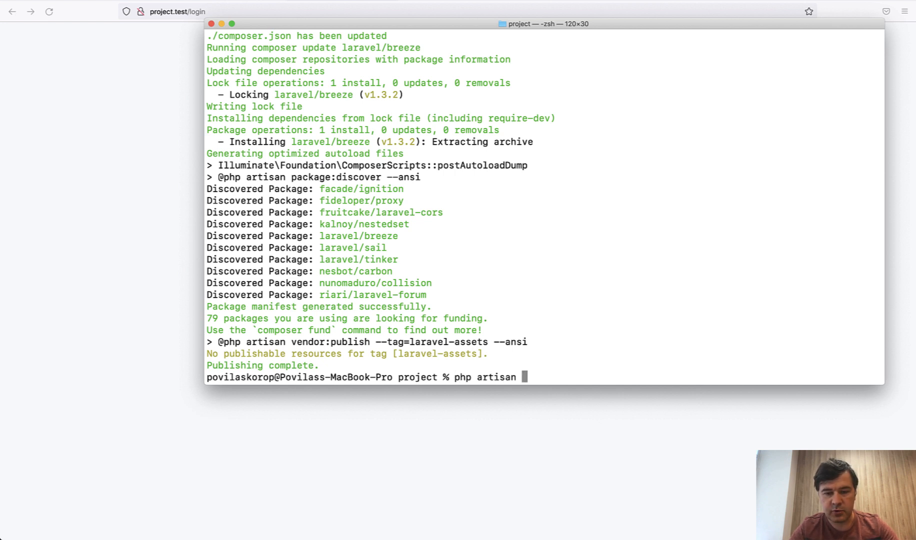
type("breeze:install")
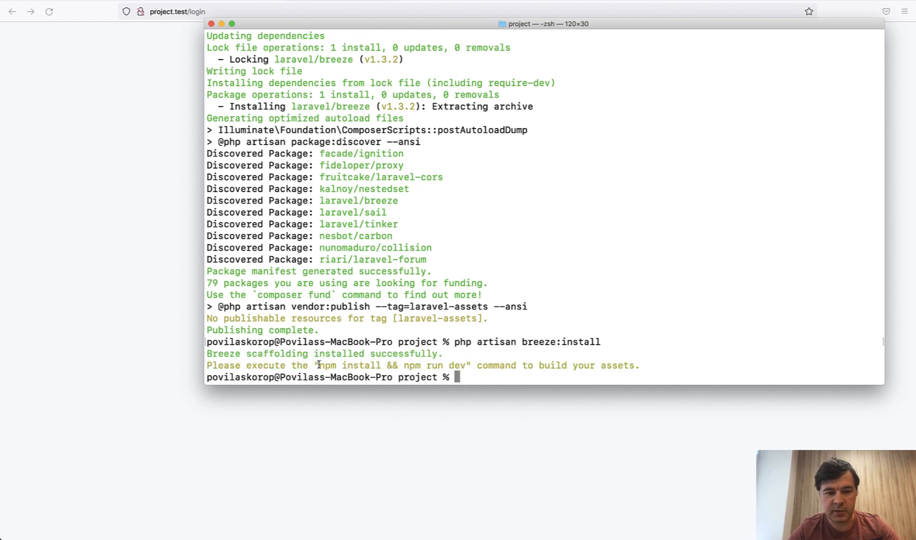
Run the suggested 'npm install && npm run dev' build command
left_click_drag(319, 365, 467, 365)
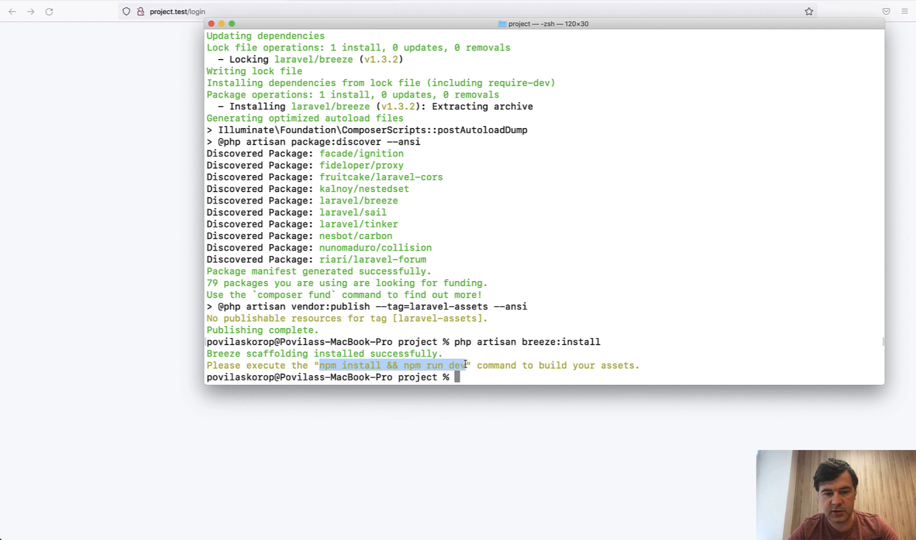
type("npm install && npm run dev")
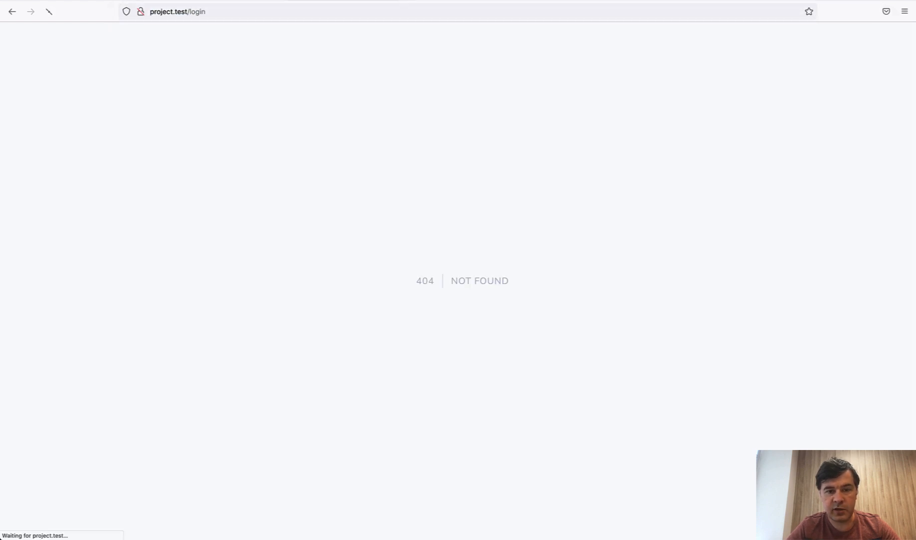
Register a new admin@ account, sign in and decline the browser's save-login prompt
left_click(48, 11)
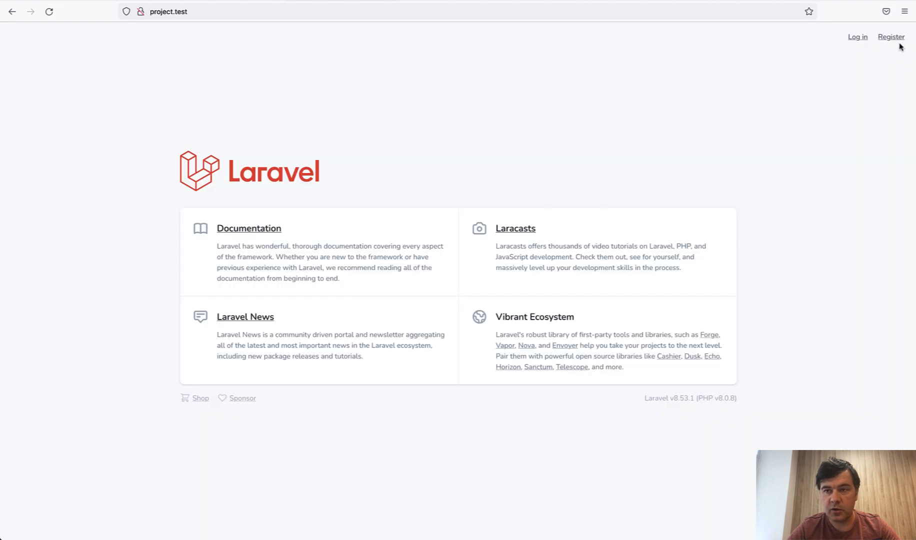
left_click(890, 36)
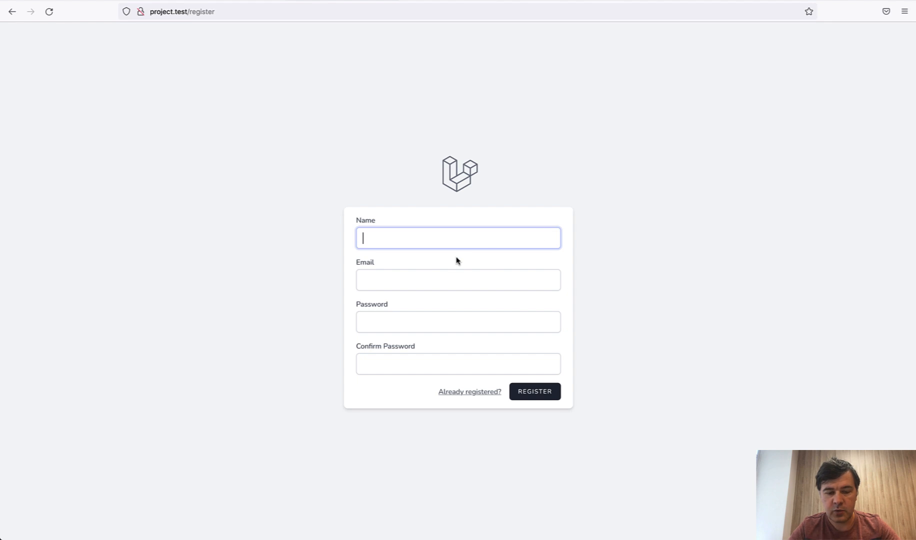
type("admin@admin.com")
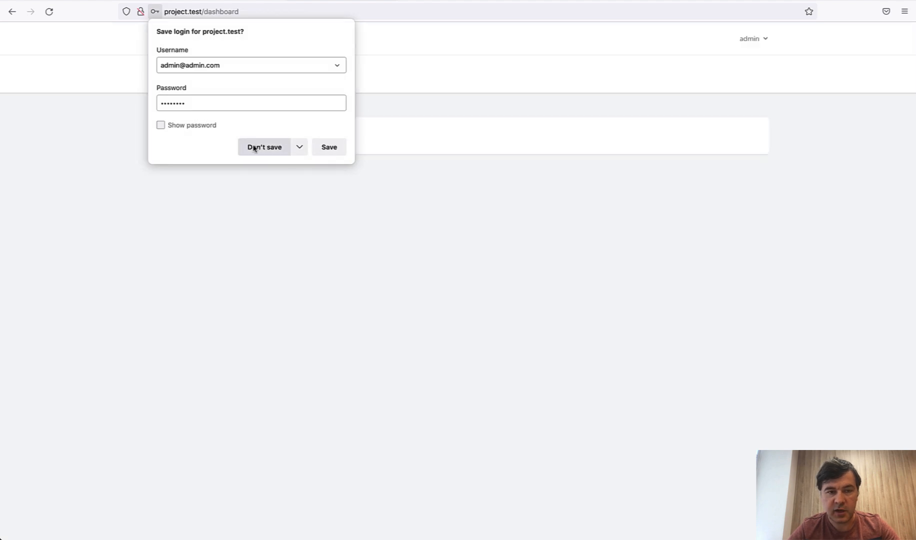
left_click(264, 147)
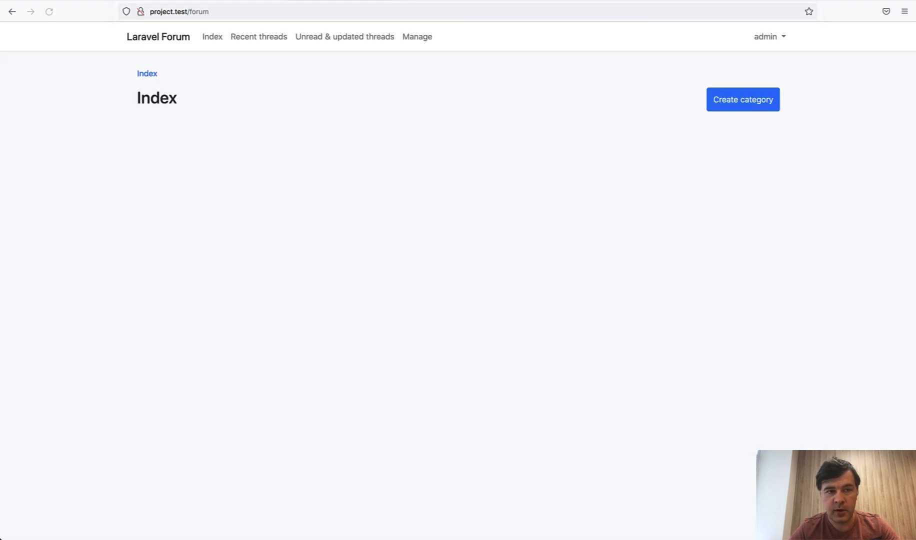
Create category aaaa with description sfdffgd and return to the forum index
left_click(768, 36)
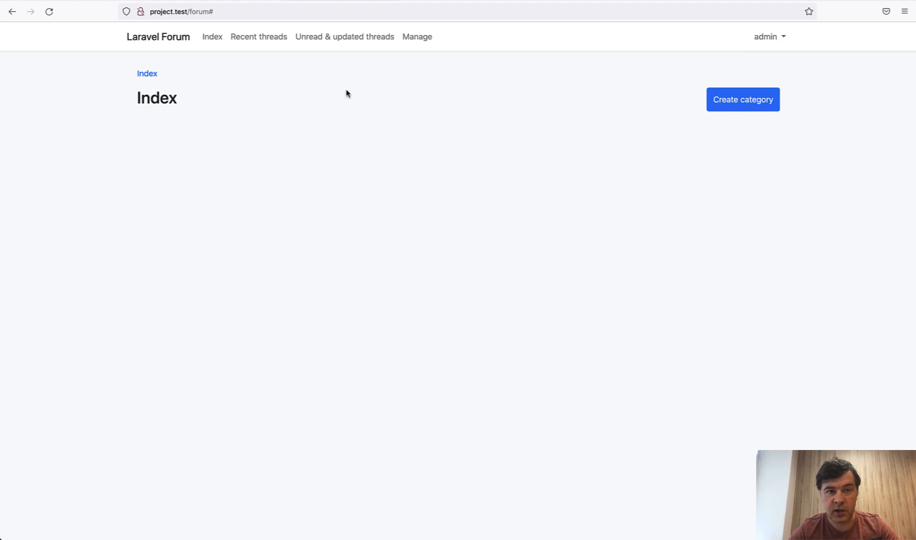
left_click(741, 99)
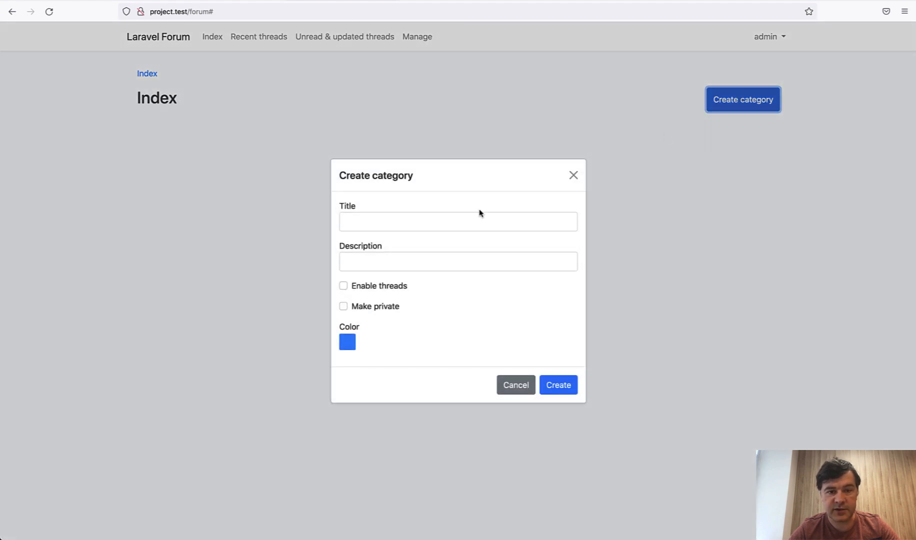
type("sfd")
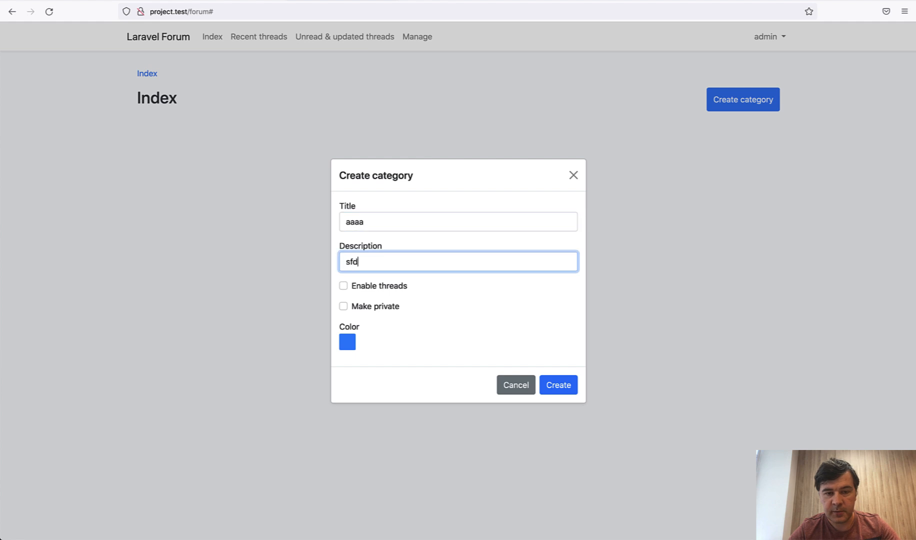
left_click(557, 385)
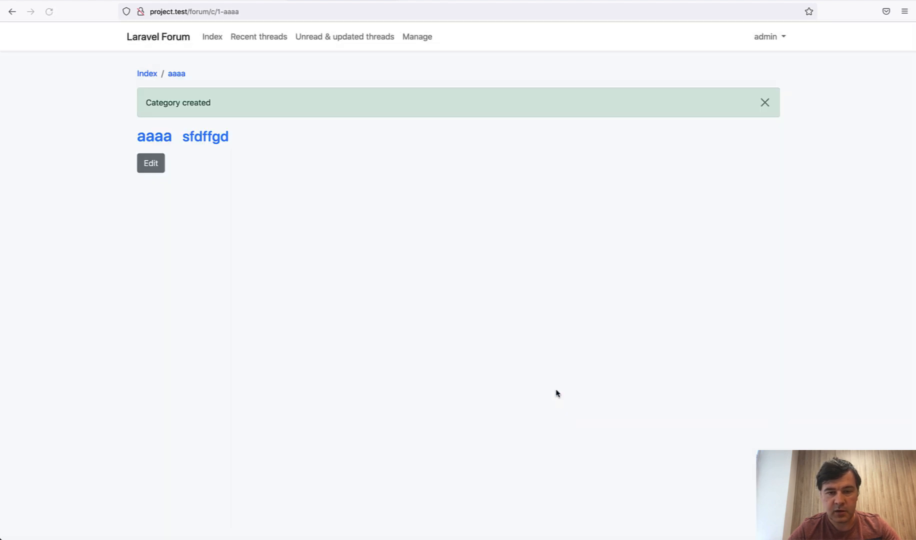
left_click(146, 73)
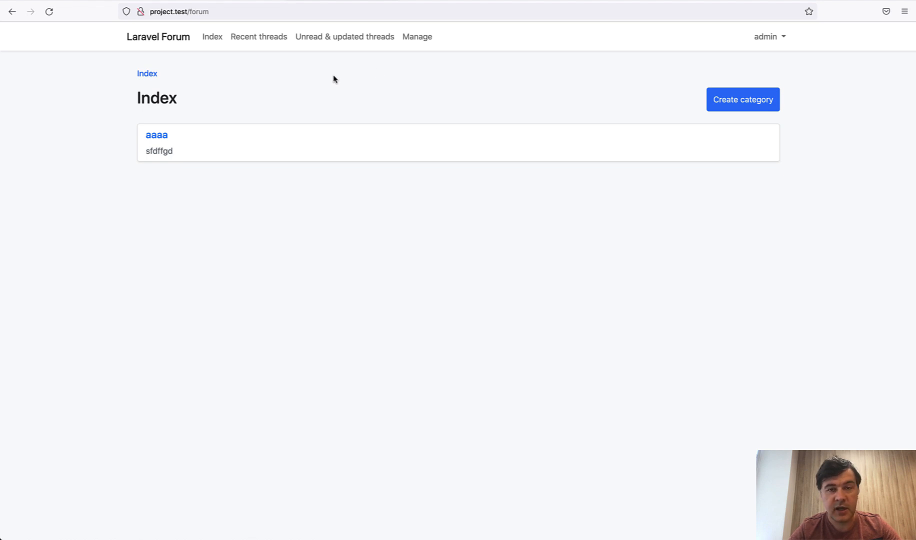
mouse_move(237, 275)
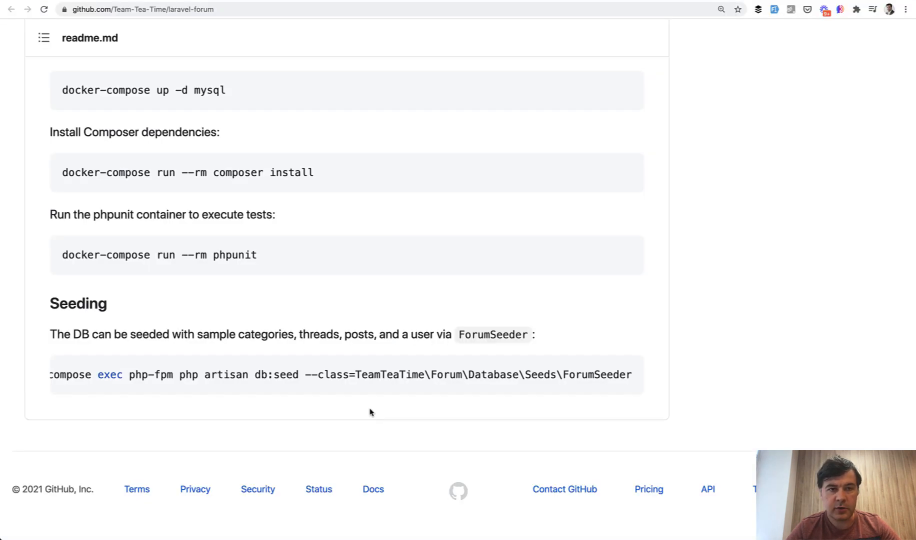
mouse_move(199, 349)
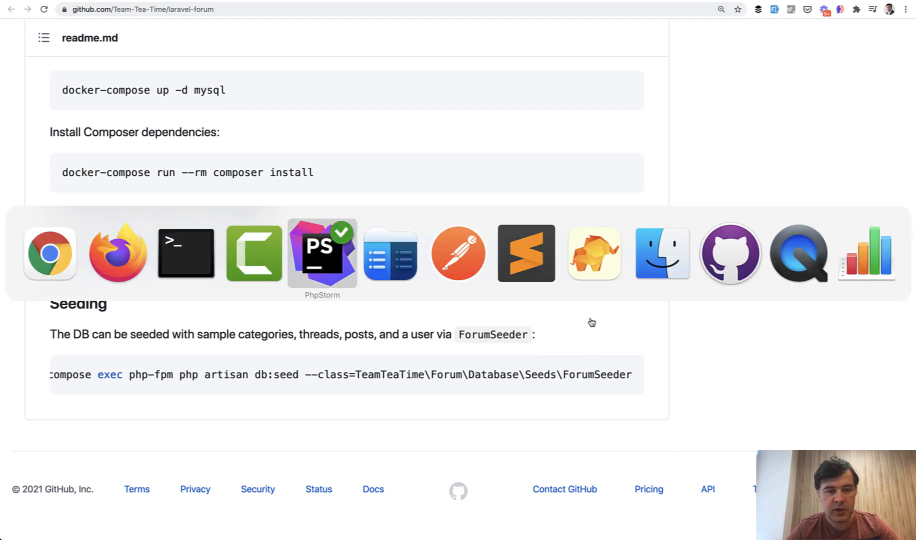
Find and view the package's ForumSeeder.php in PhpStorm via Search Everywhere
left_click(322, 252)
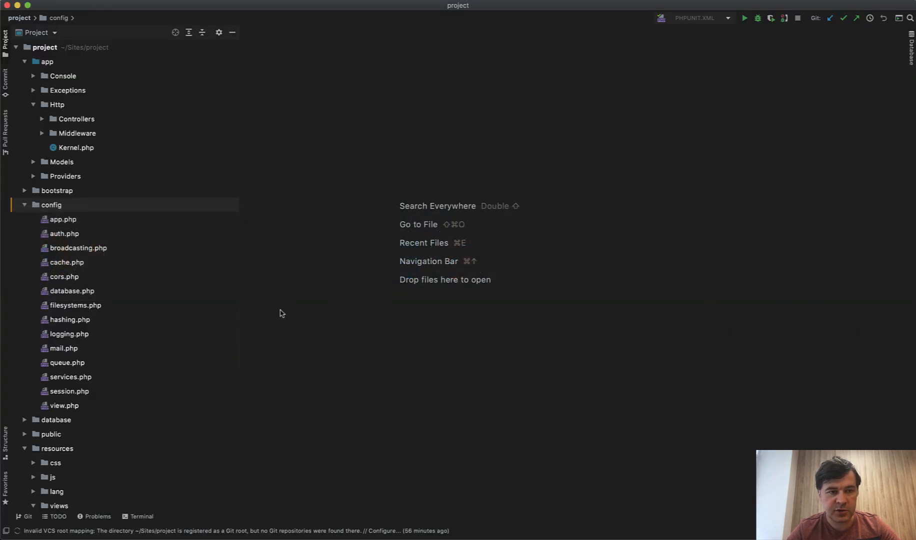
type("foru")
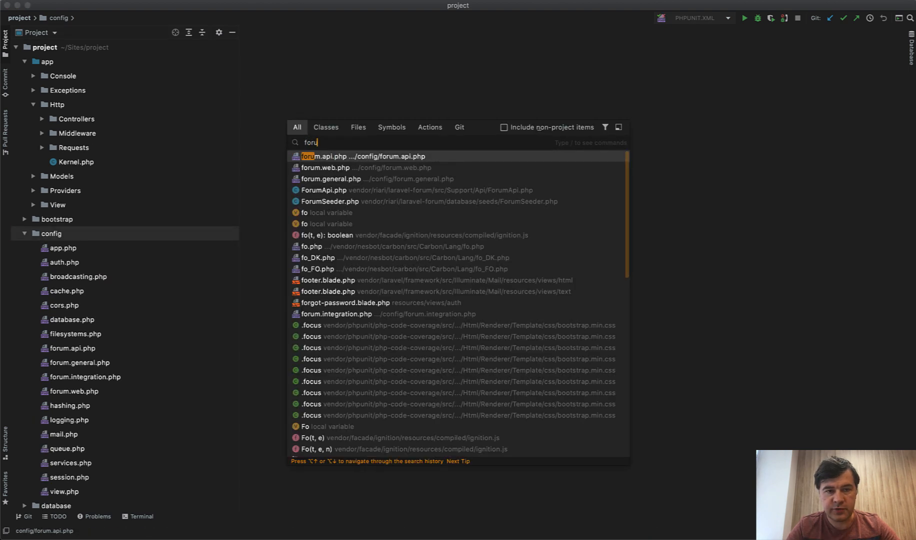
left_click(329, 201)
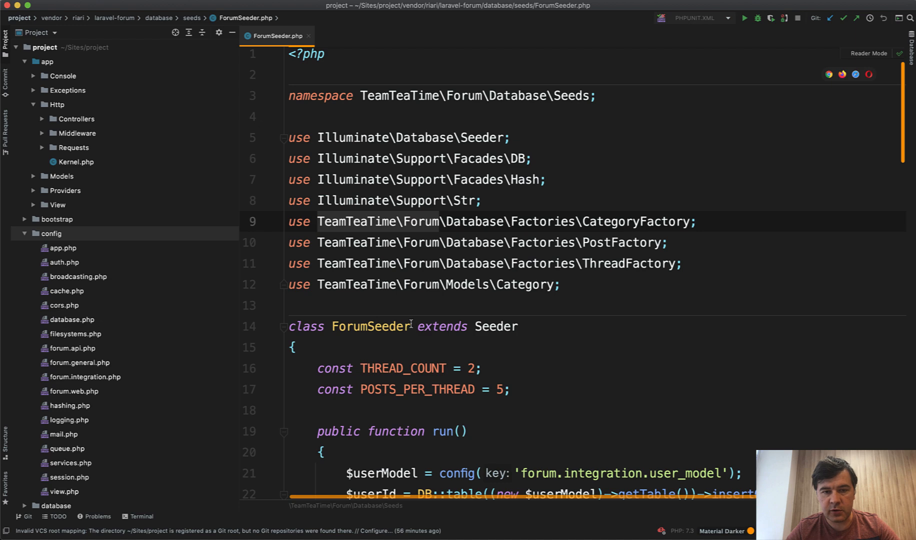
scroll("down", 3)
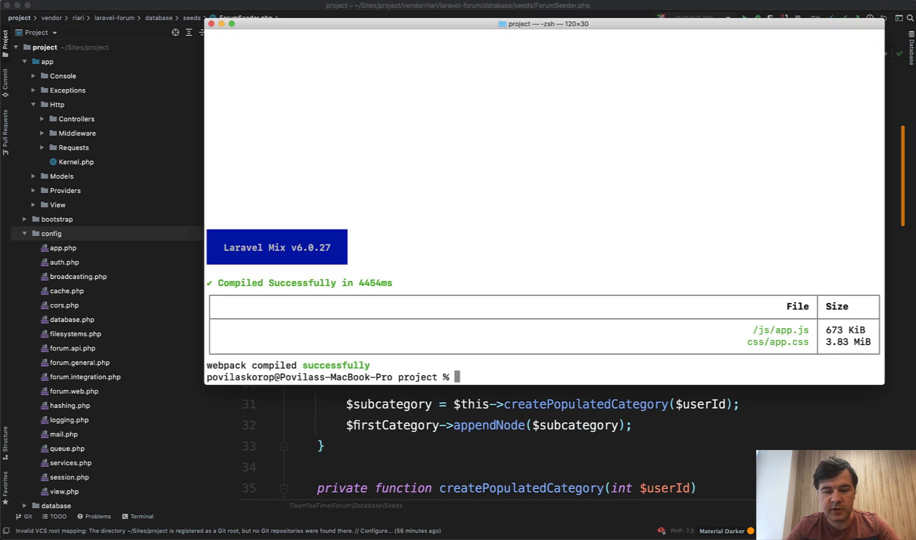
Create the project's ForumSeeder with php artisan make:seeder and locate it in the database folder
type("php artisan make")
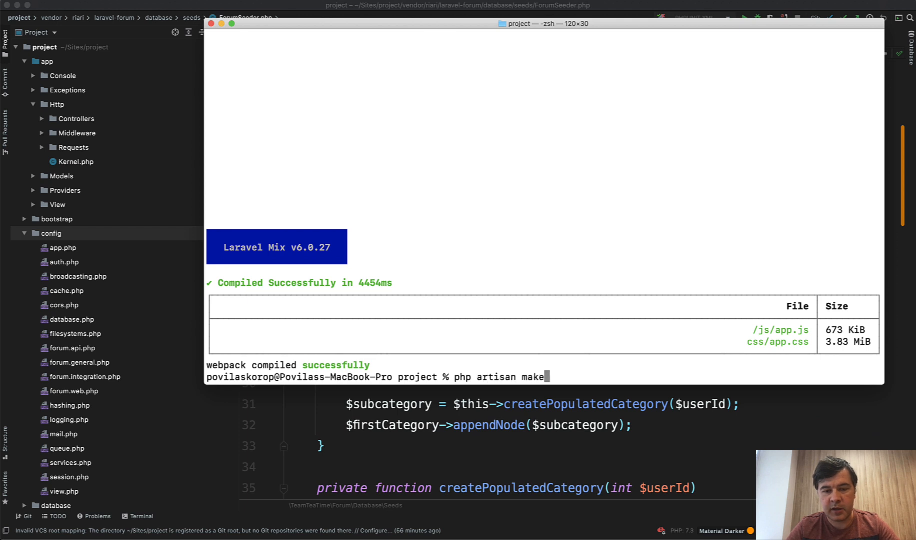
type(":seeder ForumS")
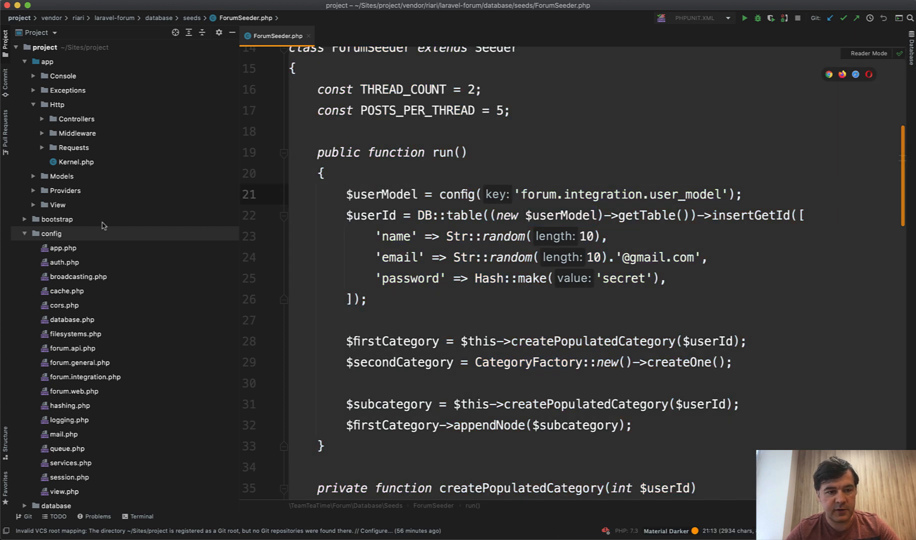
left_click(25, 233)
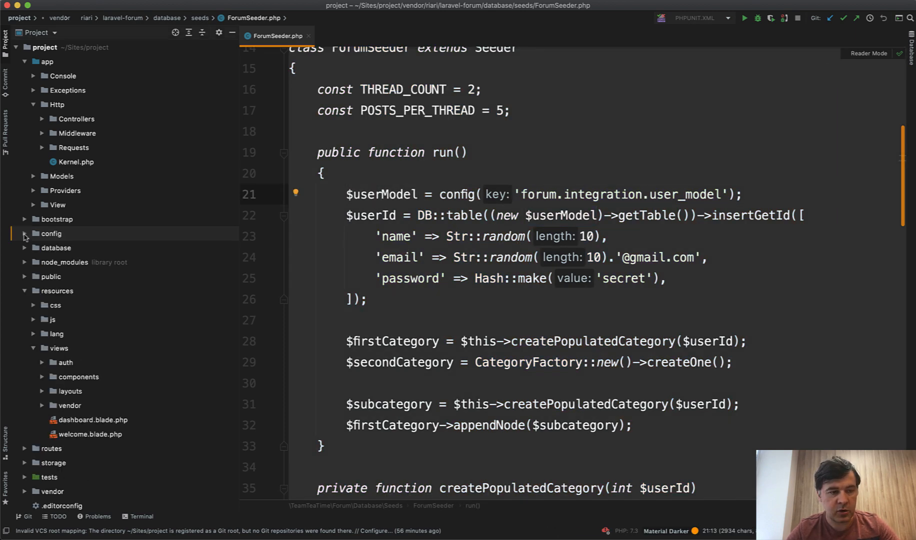
left_click(25, 247)
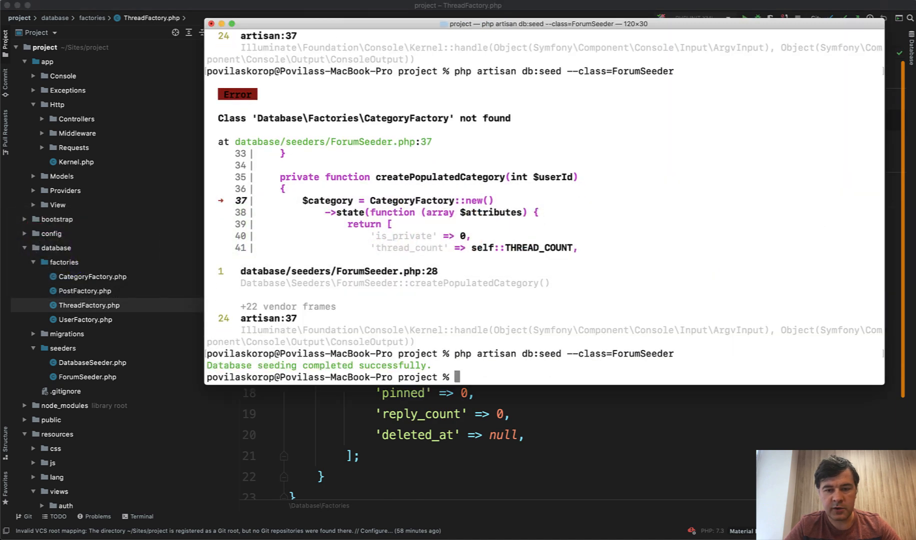
key("cmd+tab")
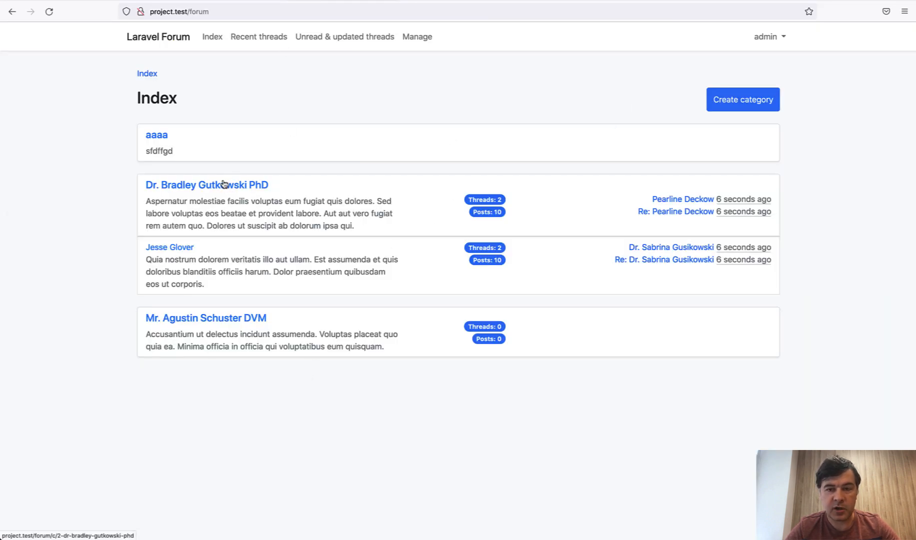
left_click(207, 185)
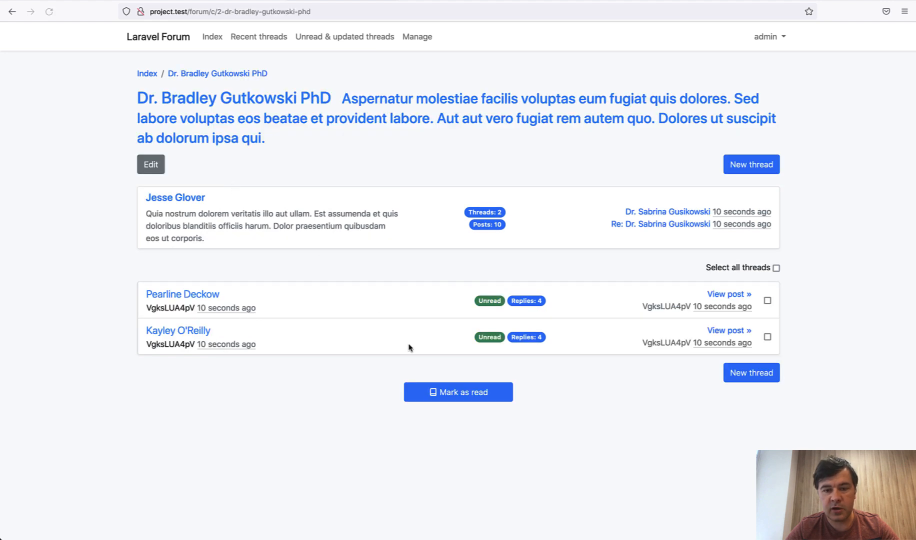
left_click(751, 164)
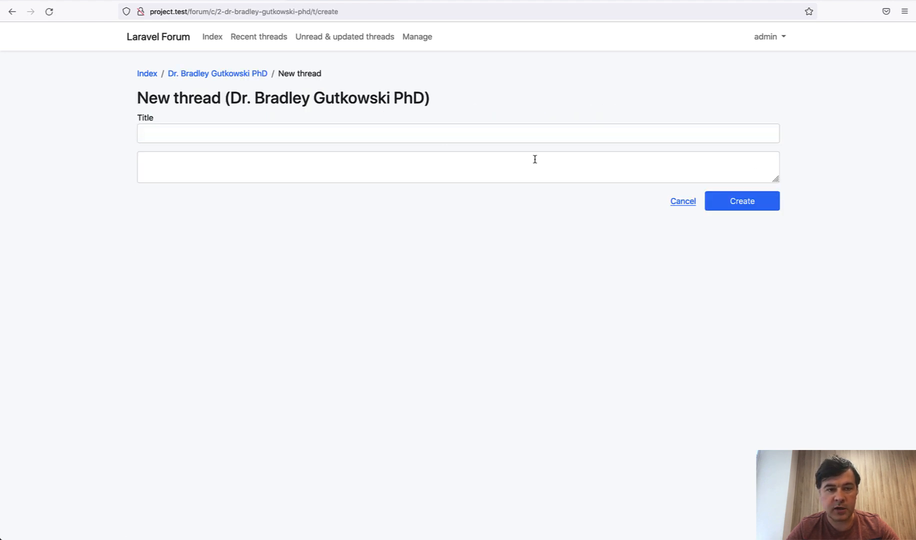
type("asfdsfd")
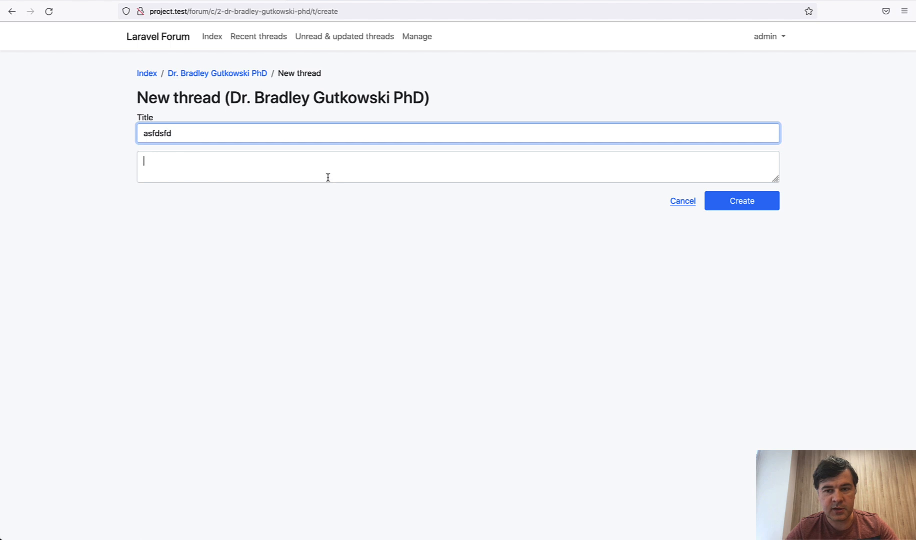
left_click(741, 200)
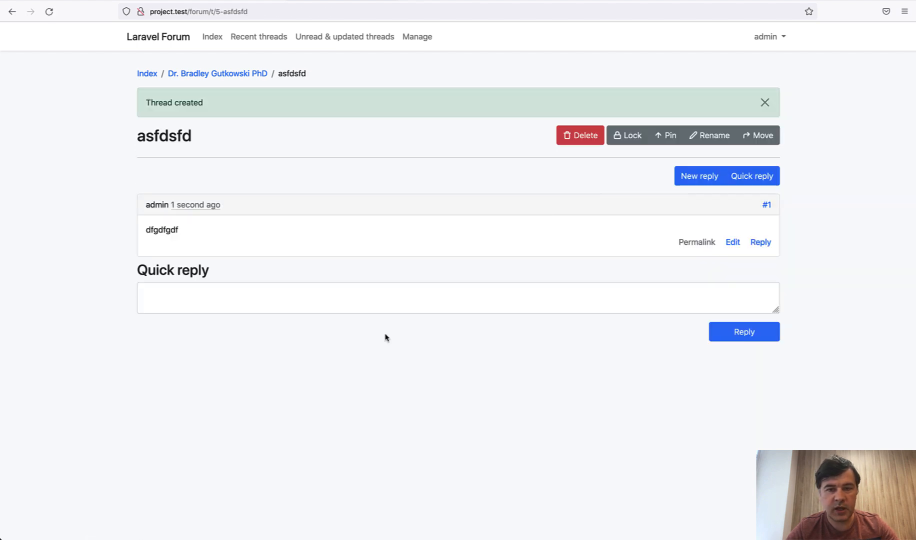
Add the quick reply sgdgfgf as the thread's second post
type("sgdgfgf")
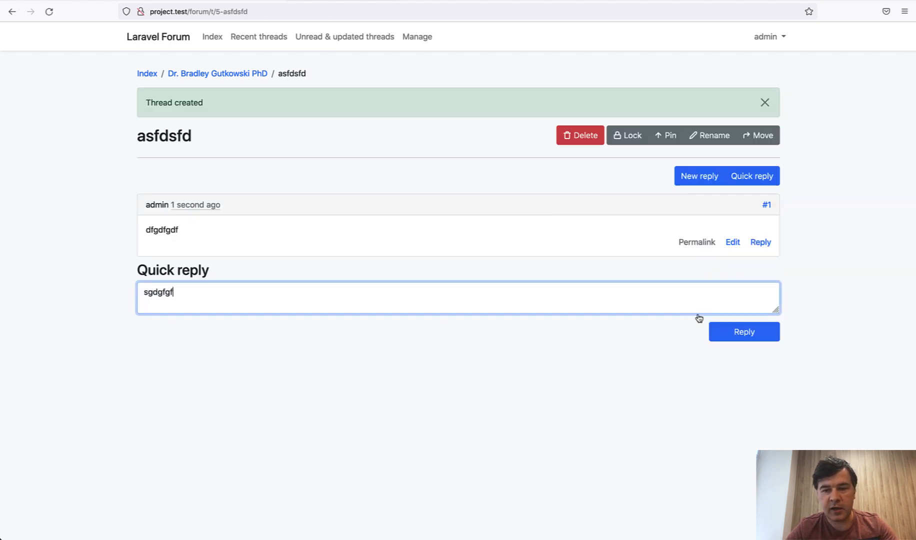
left_click(743, 330)
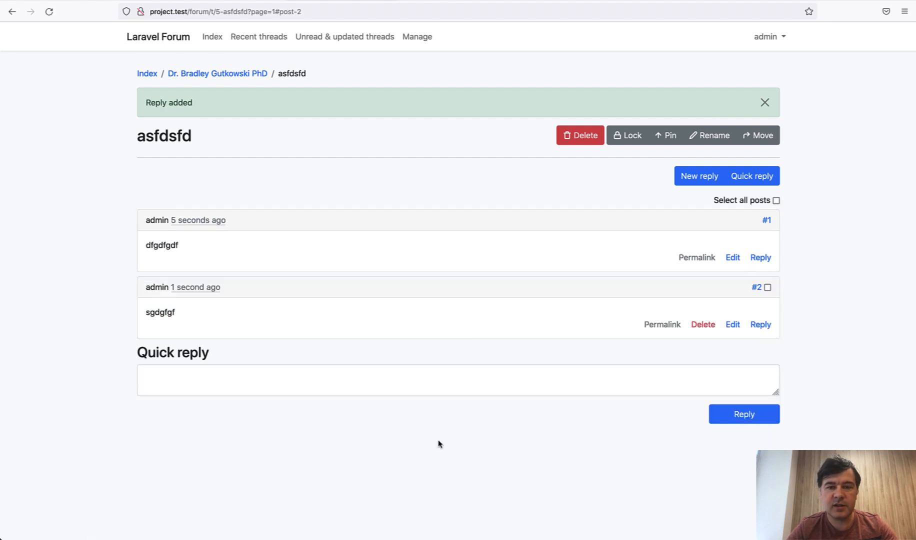
mouse_move(114, 462)
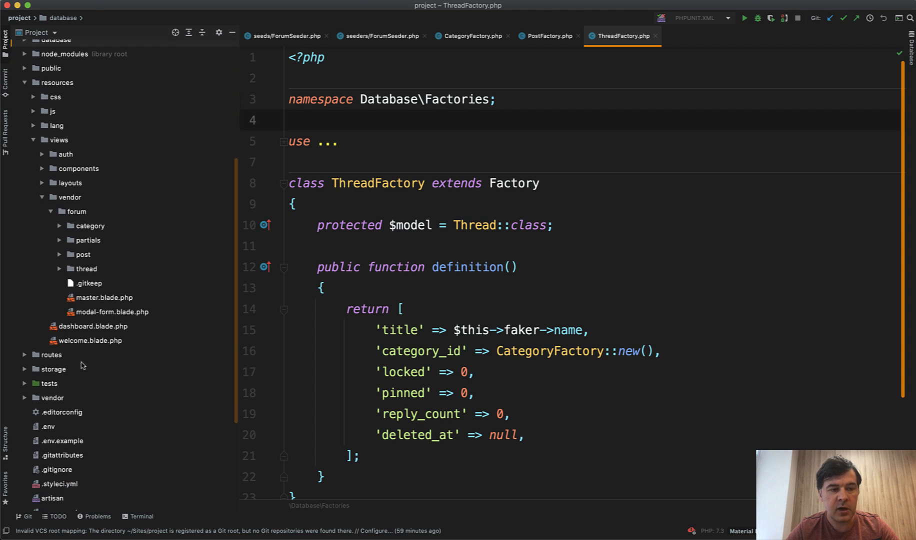
mouse_move(100, 260)
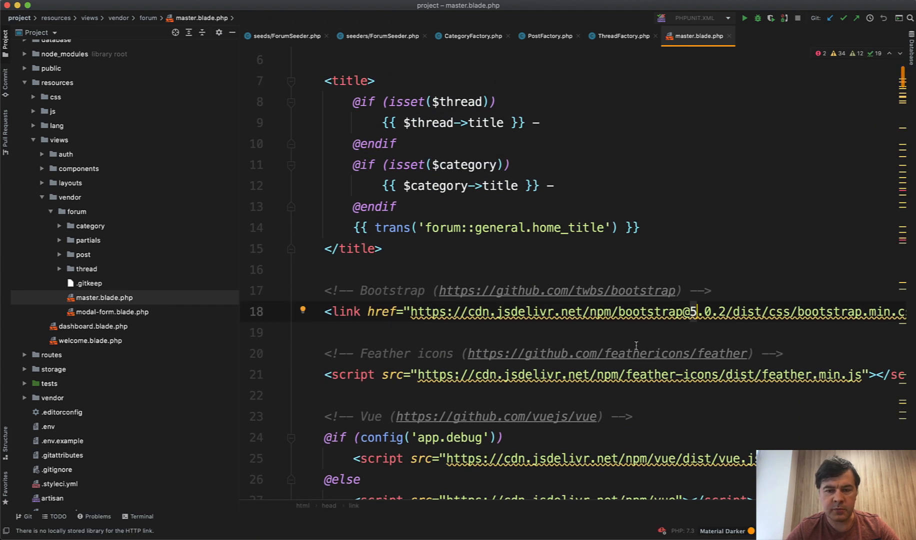
Browse the forum category views folder and view the forum.general.php config file
scroll("down", 3)
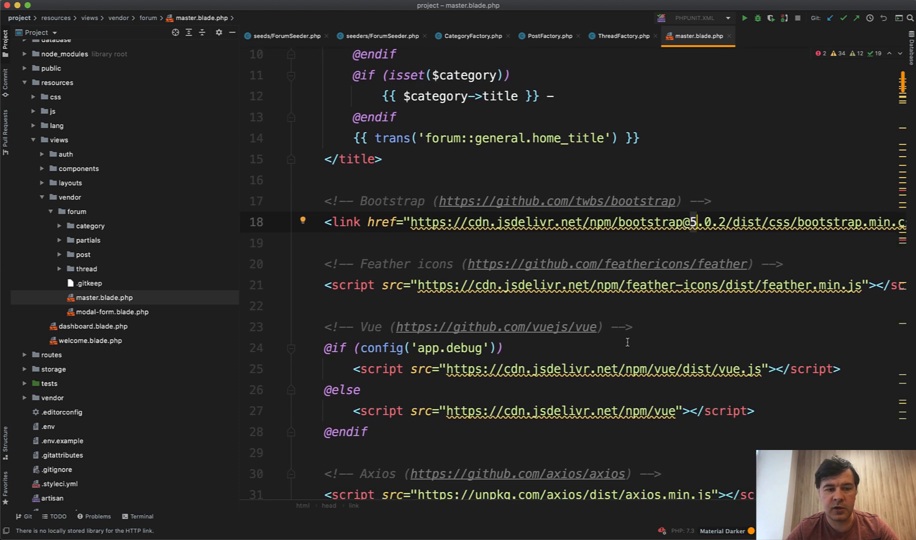
left_click(90, 226)
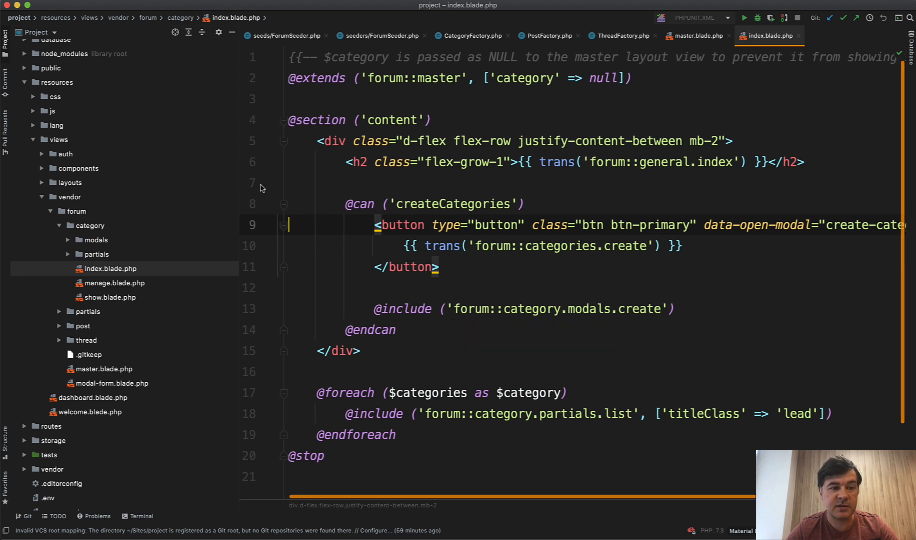
mouse_move(156, 392)
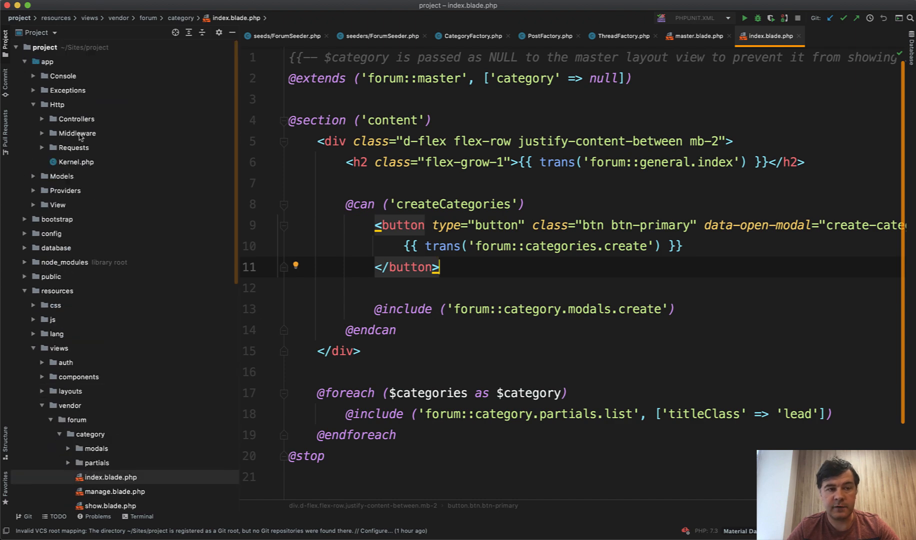
left_click(50, 90)
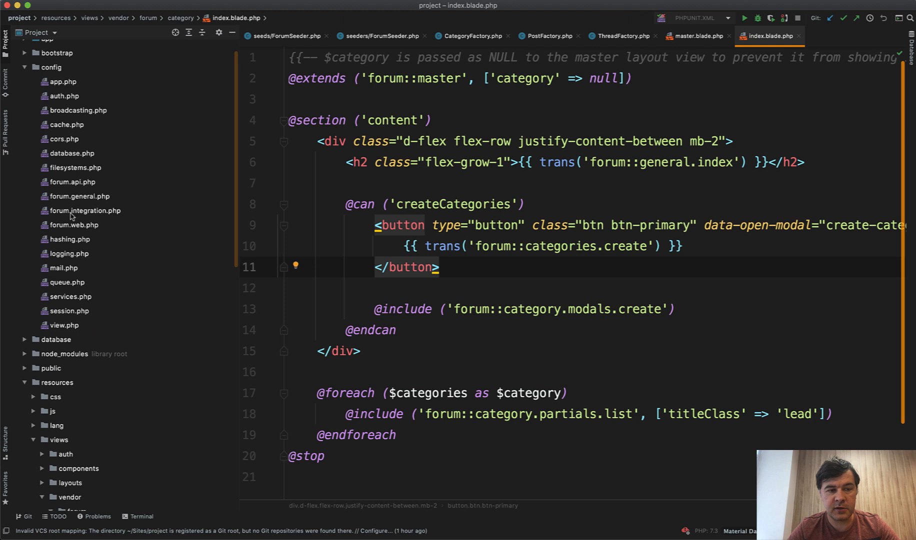
mouse_move(75, 188)
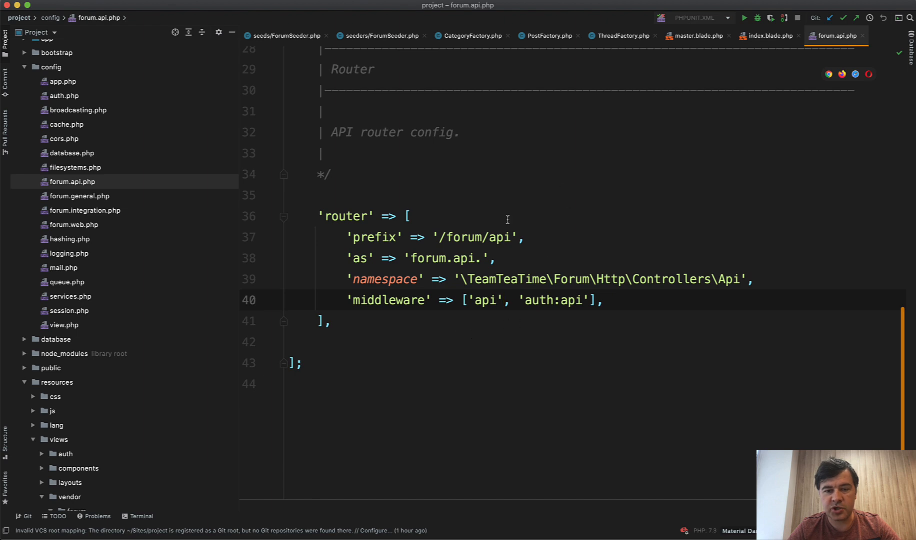
left_click(79, 196)
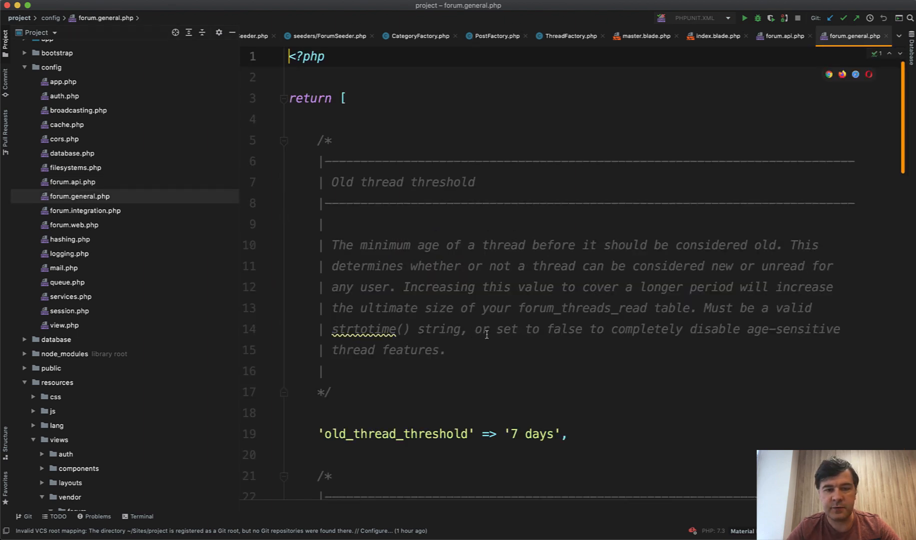
scroll("down", 3)
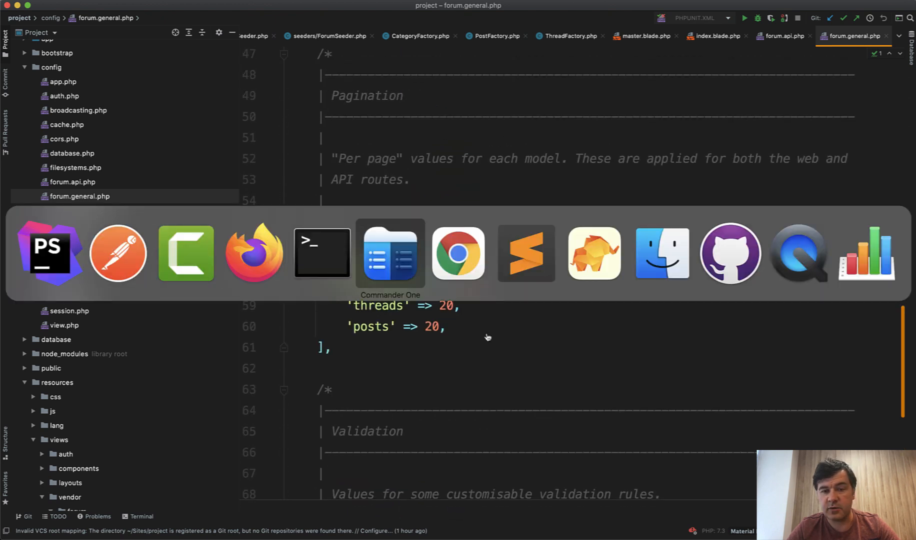
left_click(458, 253)
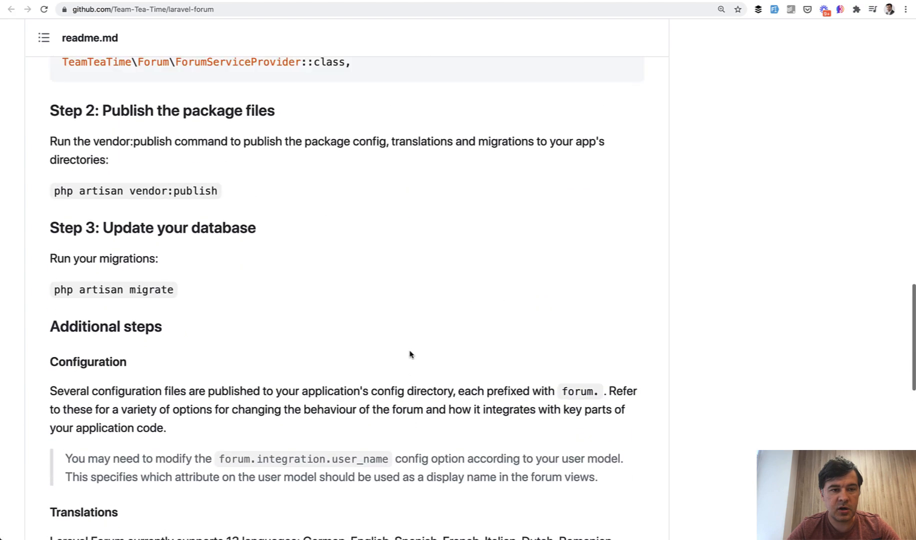
Visit the teamteatime.net Laravel Forum 5 documentation from the readme, then the author's profile
scroll("up", 3)
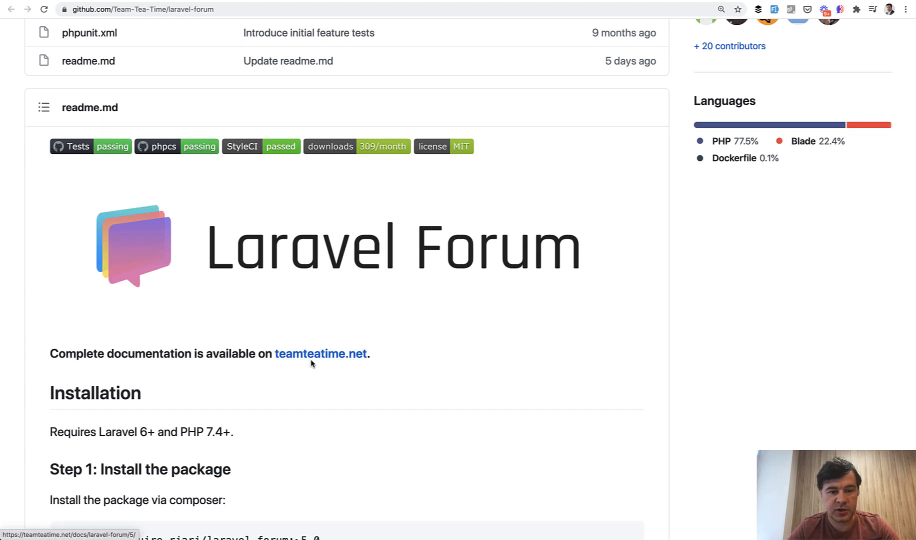
left_click(321, 353)
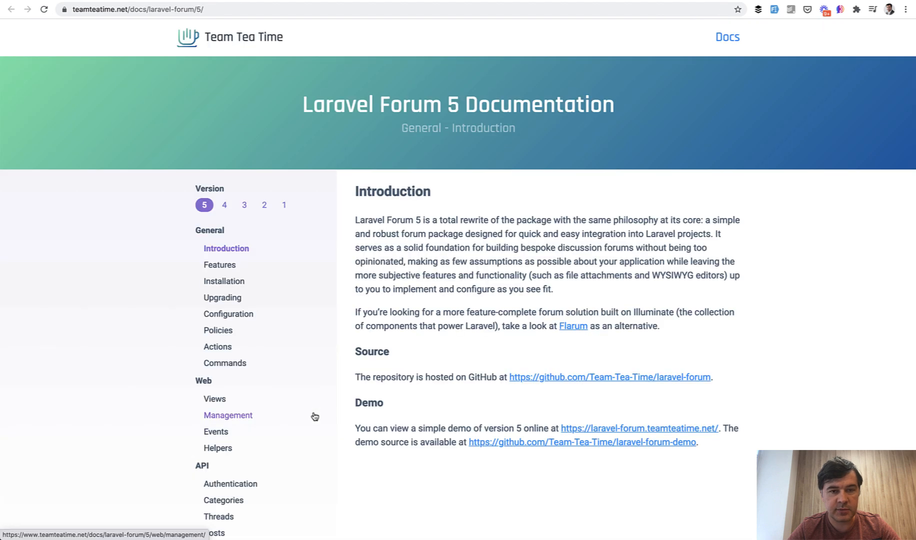
scroll("down", 3)
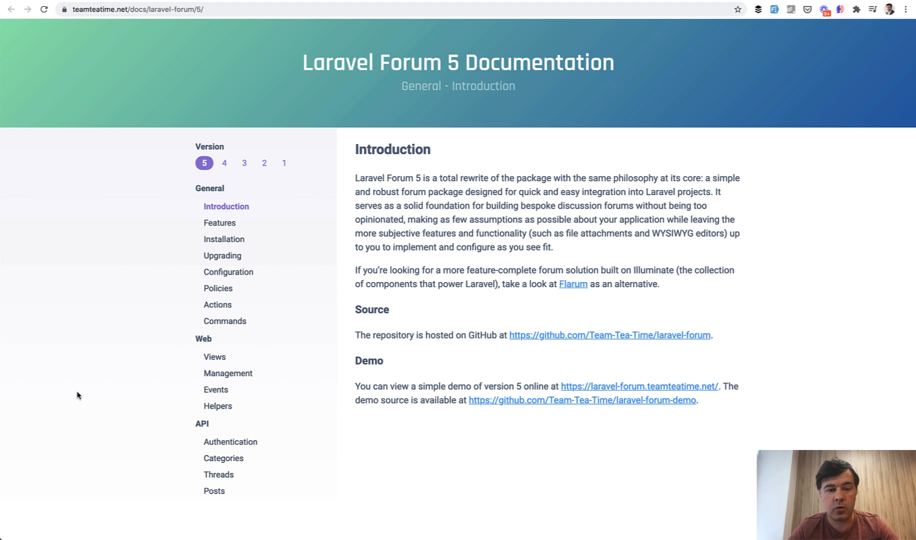
left_click(610, 335)
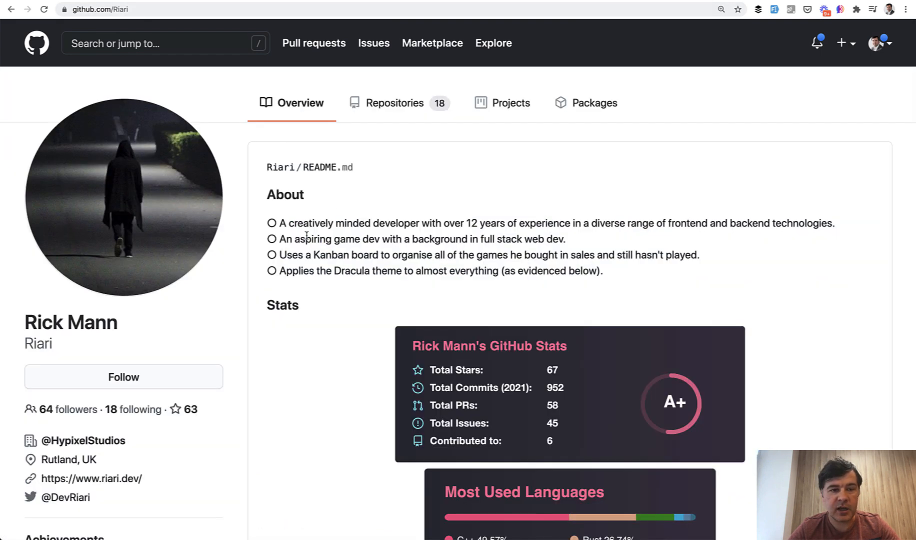
Visit the author's personal site riari.dev from the GitHub profile sidebar and skim its blog posts
scroll("down", 3)
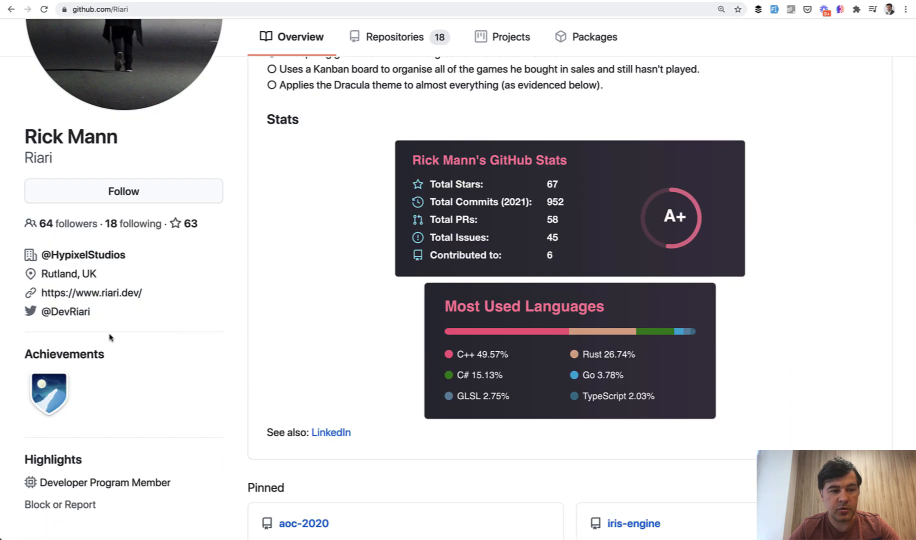
mouse_move(92, 293)
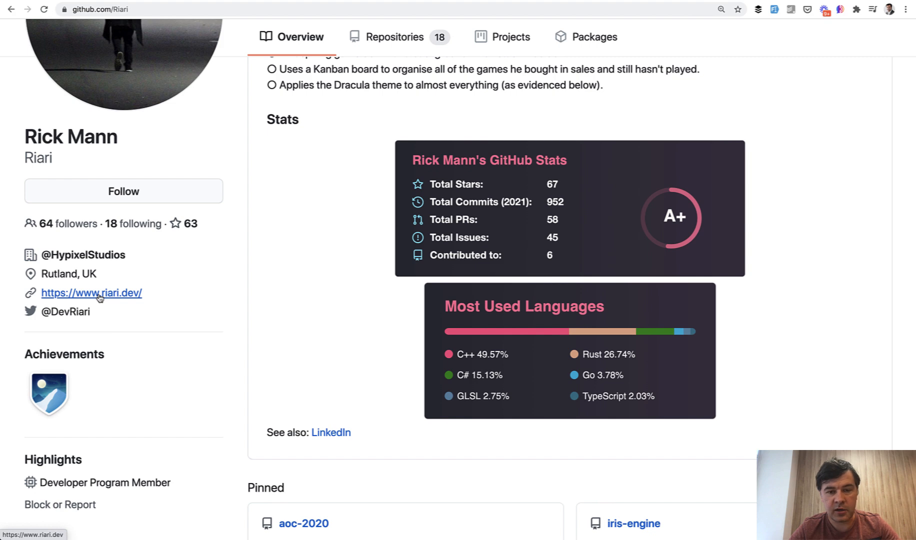
left_click(91, 293)
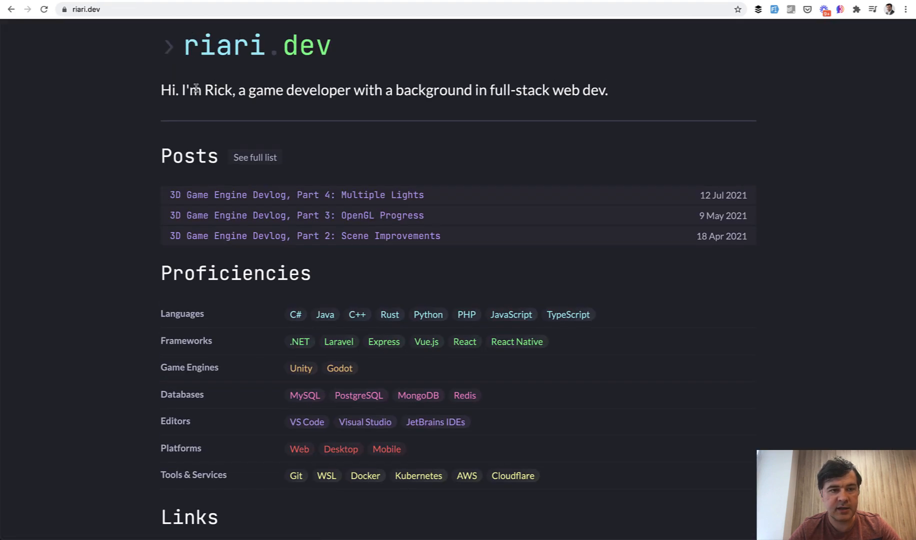
mouse_move(497, 146)
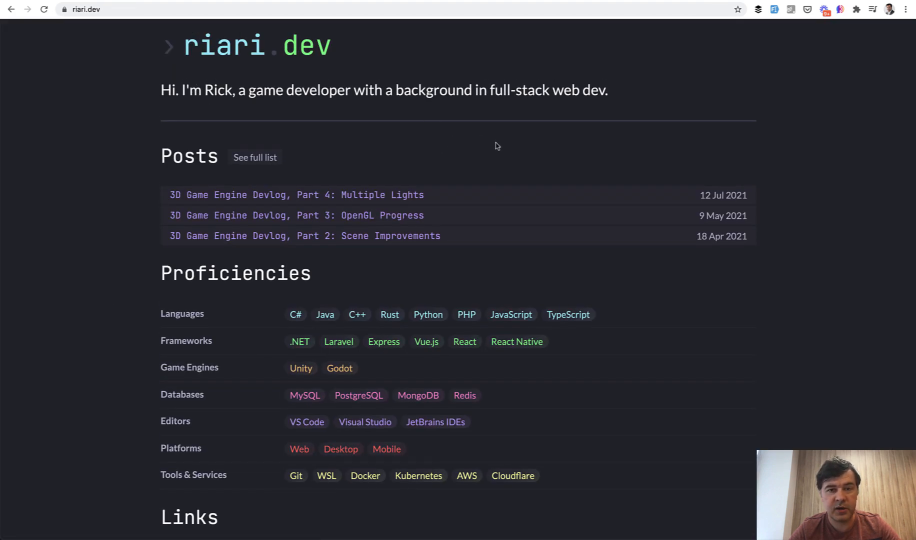
mouse_move(462, 126)
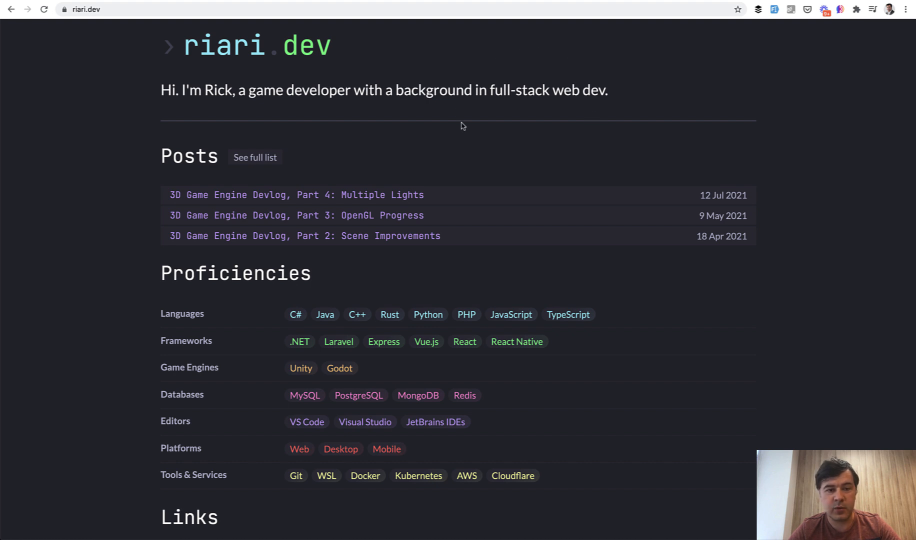
scroll("down", 3)
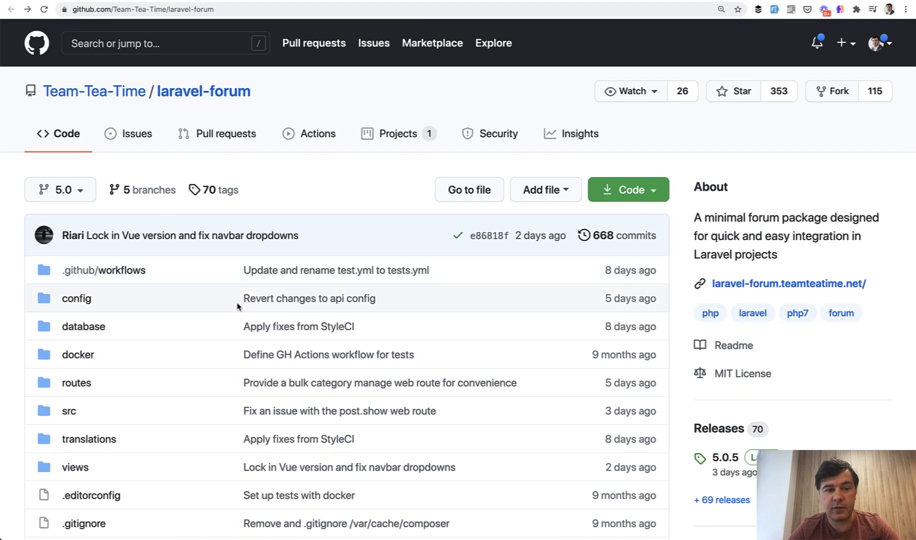
Scroll the laravel-forum repository Code page to review its file list
scroll("down", 3)
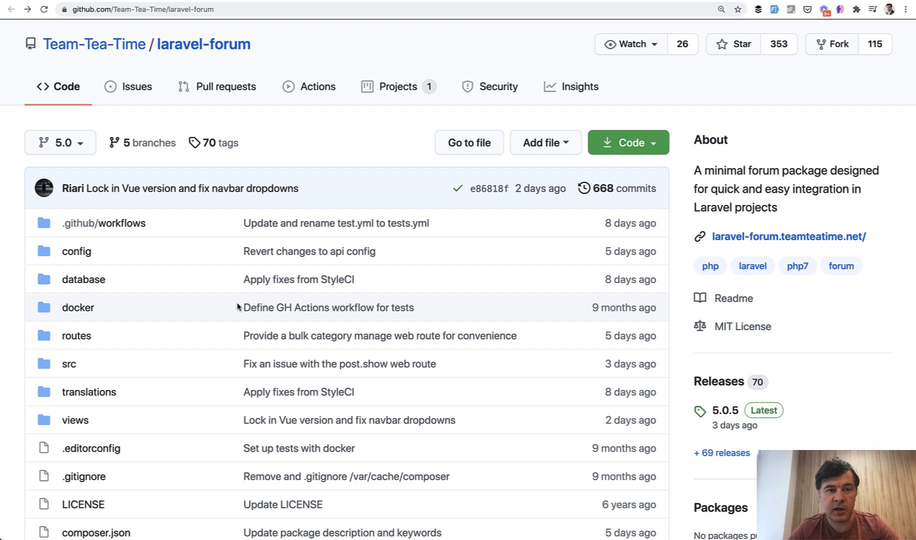
mouse_move(395, 173)
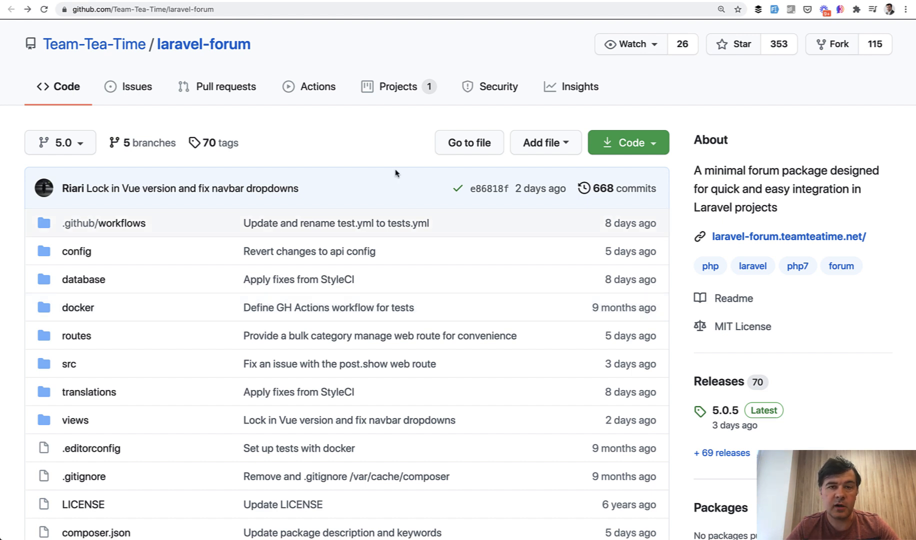